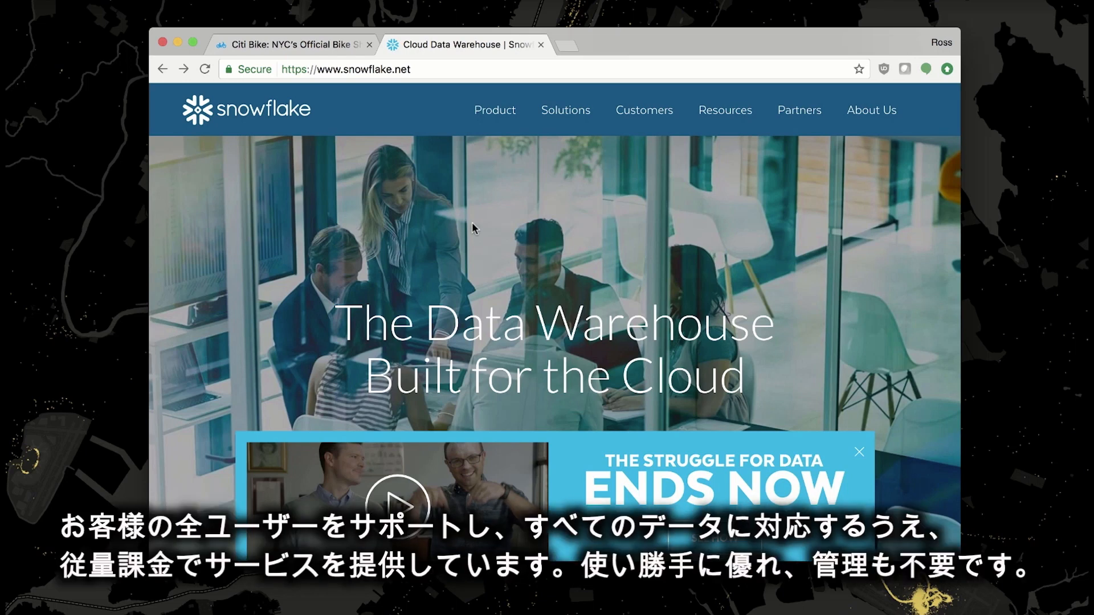
mouse_move(454, 212)
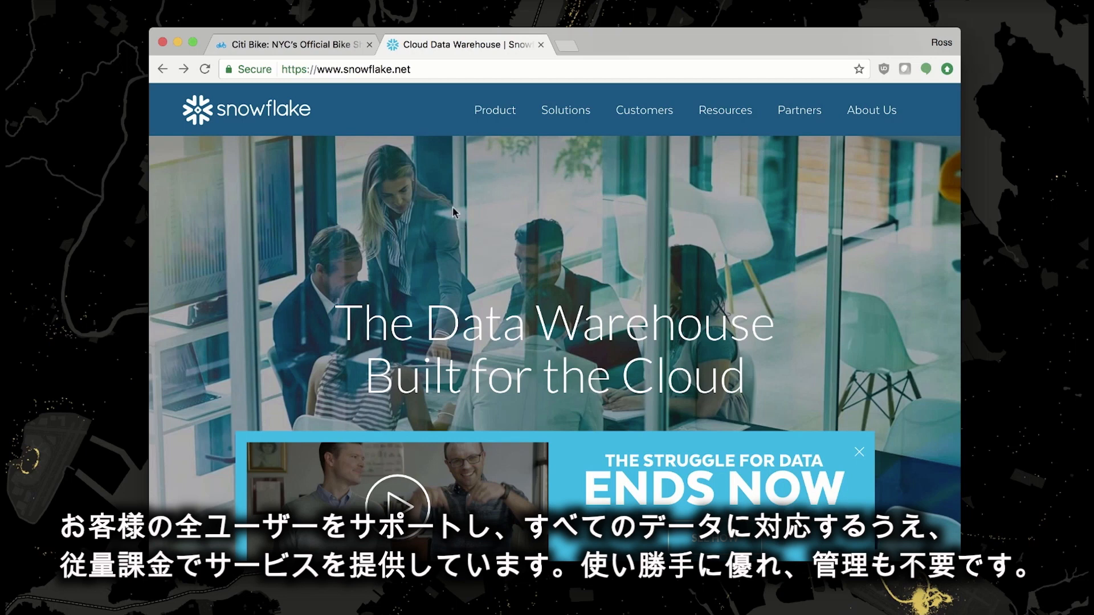
Switch to the Citi Bike NYC website with its station map
left_click(298, 44)
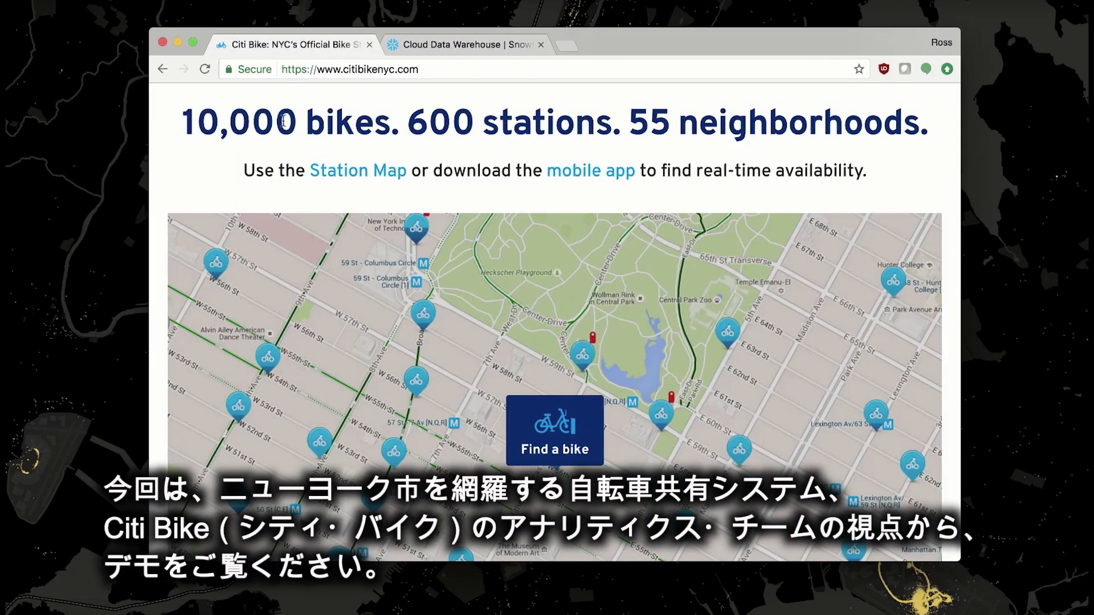
mouse_move(212, 185)
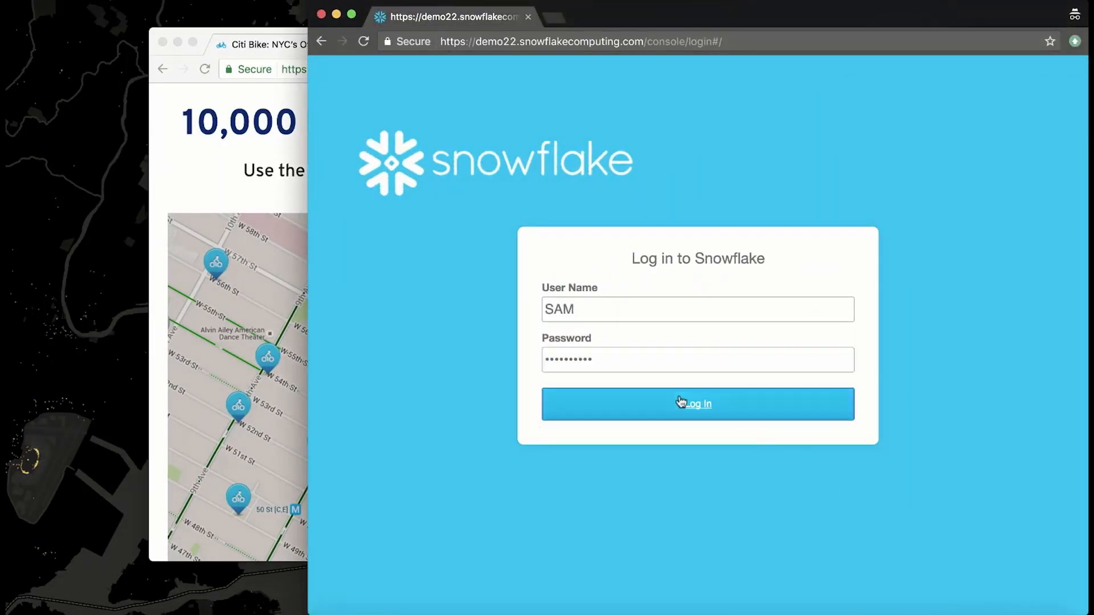
Log in to Snowflake, view the NYC database, then show the empty warehouses list
left_click(697, 403)
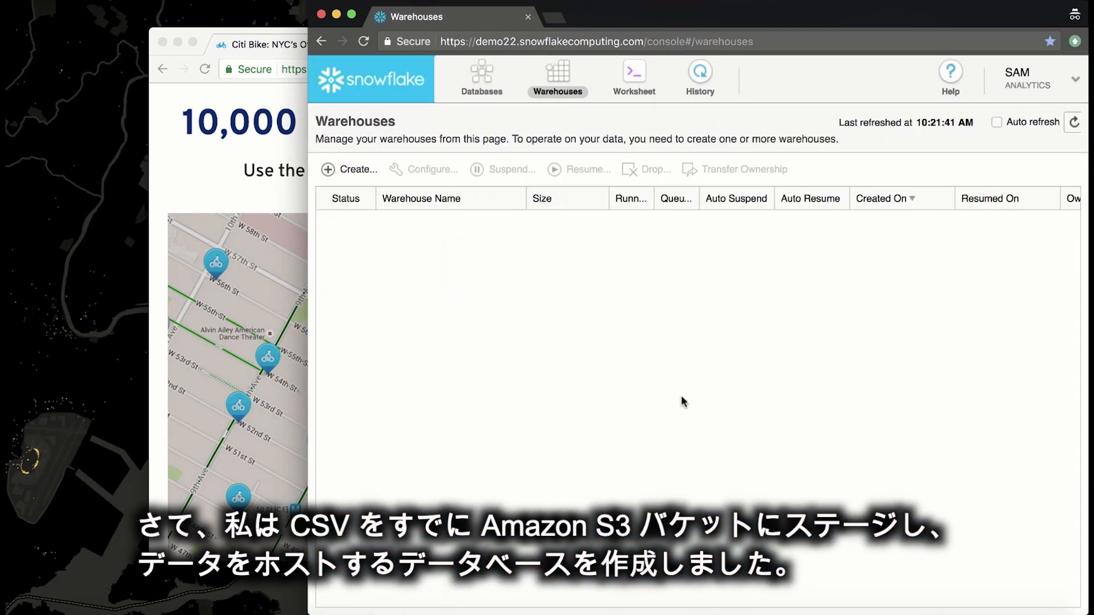
left_click(481, 73)
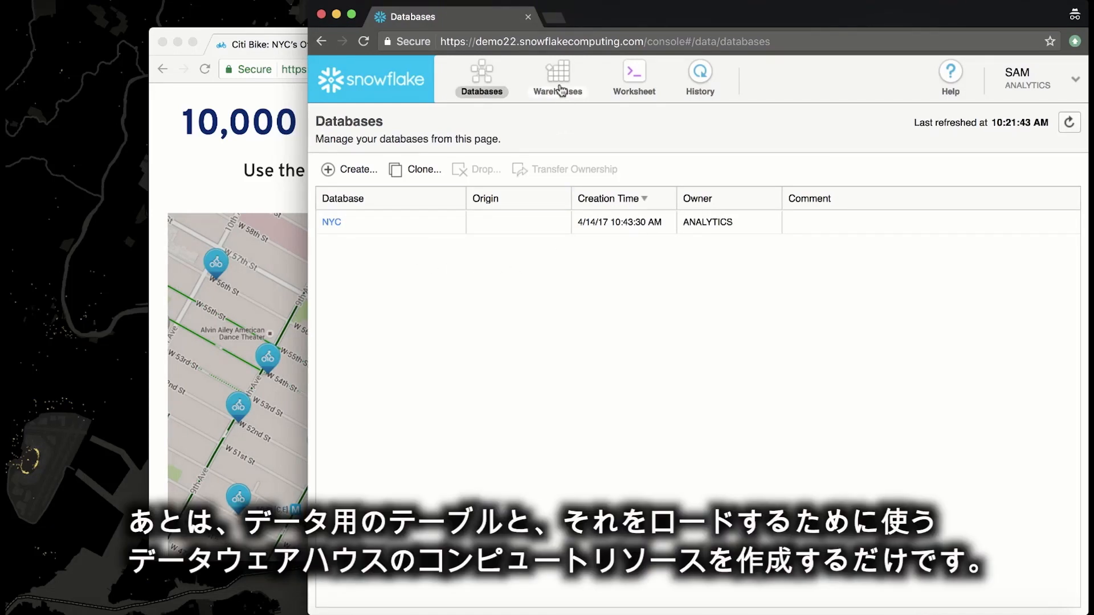
left_click(558, 78)
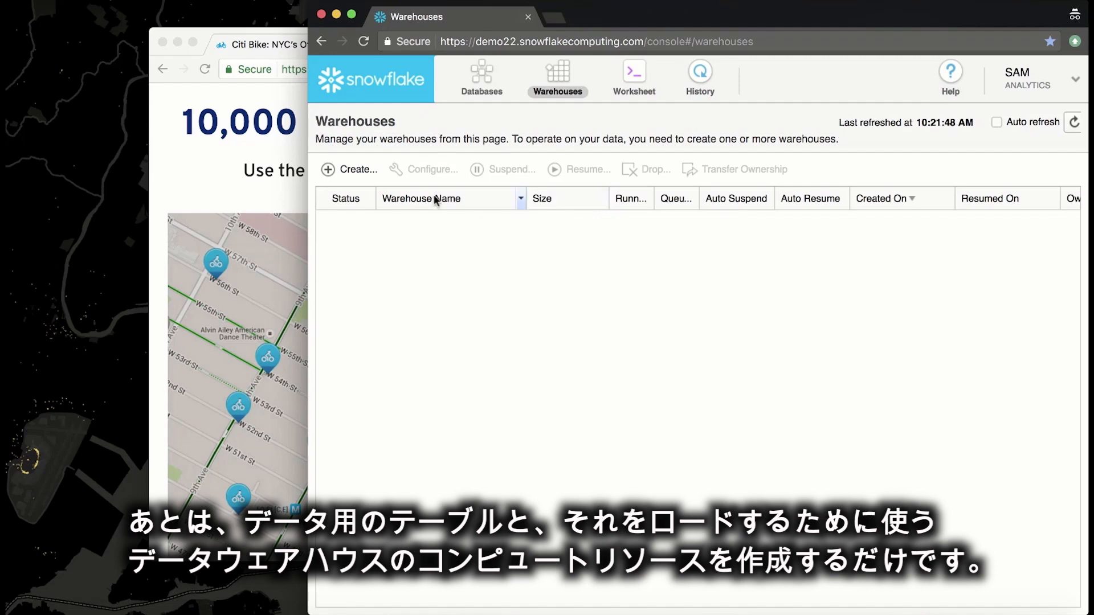
Create an X-Small warehouse named LOAD_WH with 1-hour auto suspend
left_click(349, 169)
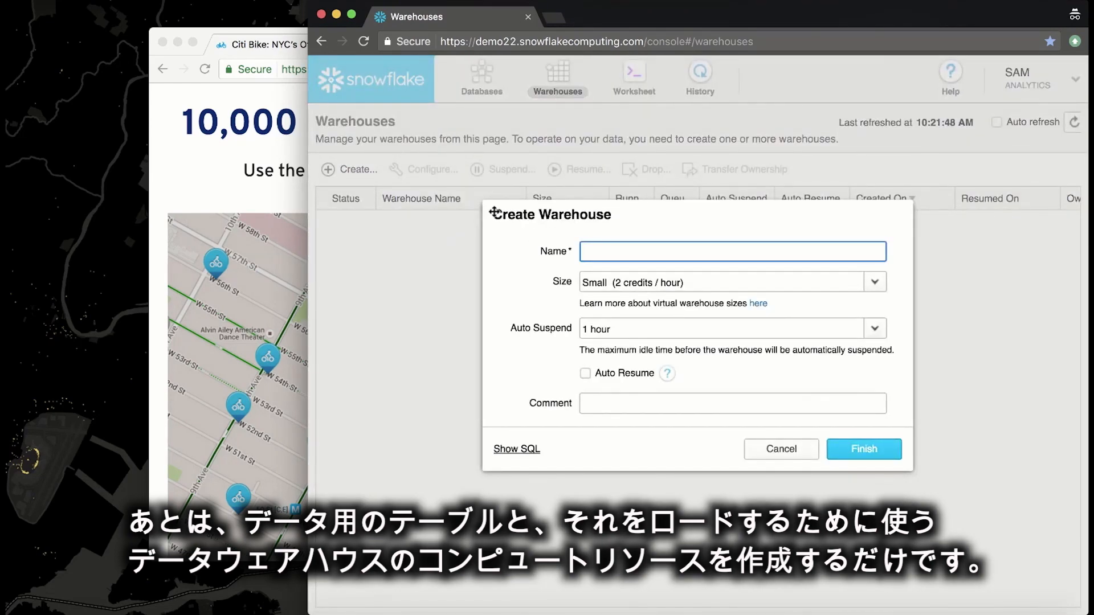
type("LO)AD_WH")
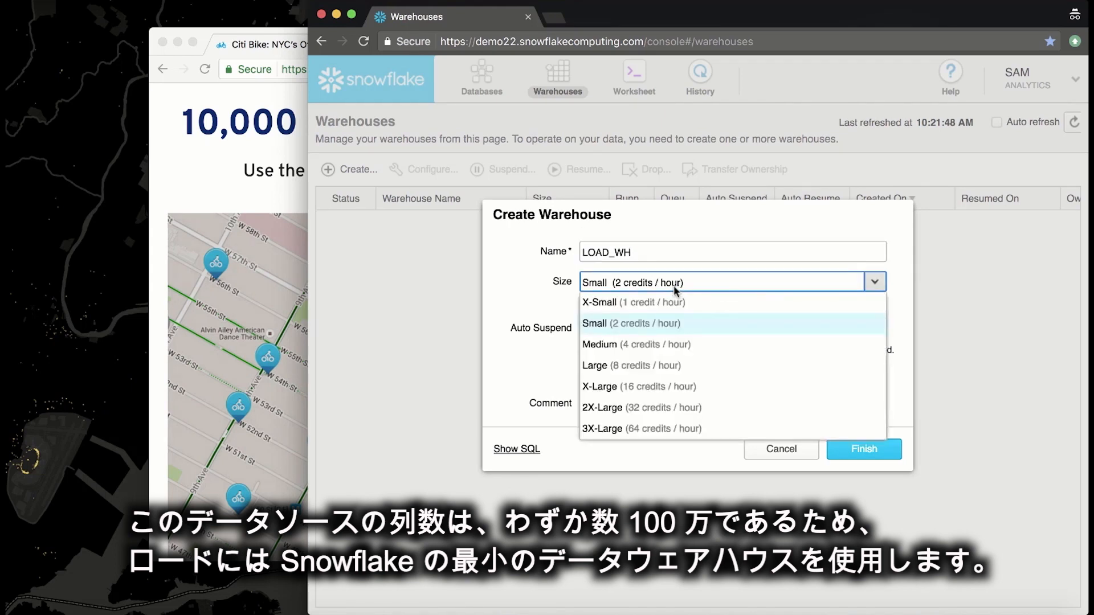
left_click(613, 302)
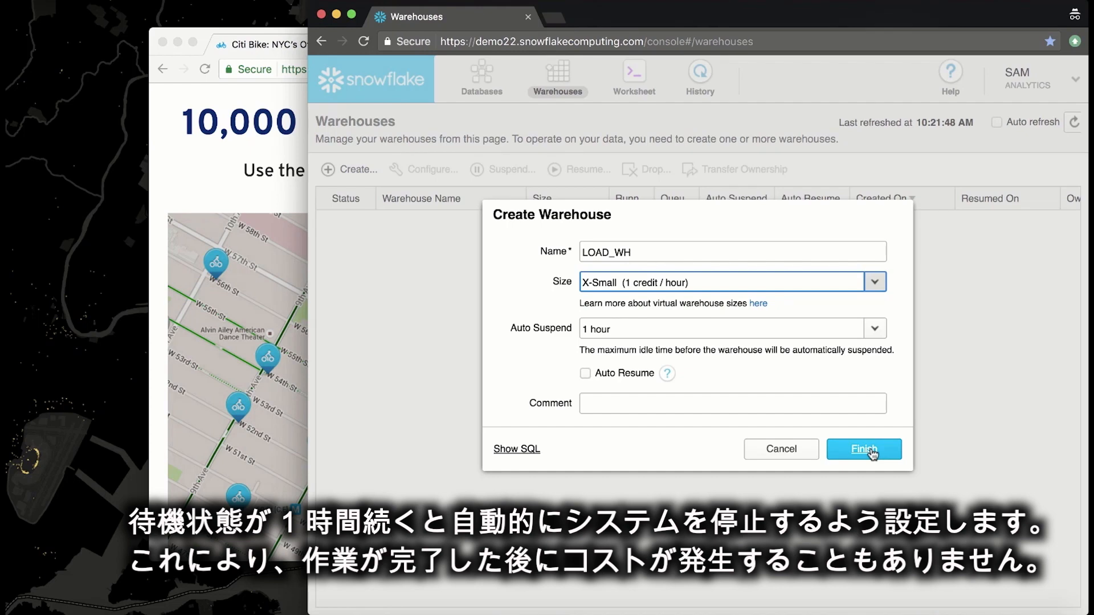
left_click(864, 449)
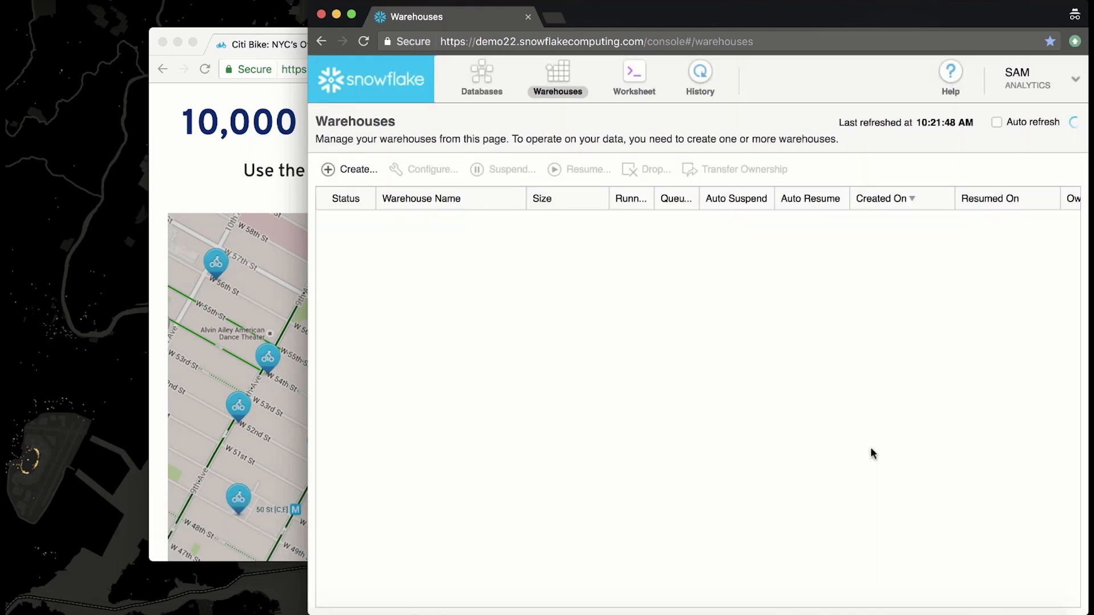
Create the CITIBIKE table and load the bike files into it from the worksheet
left_click(633, 73)
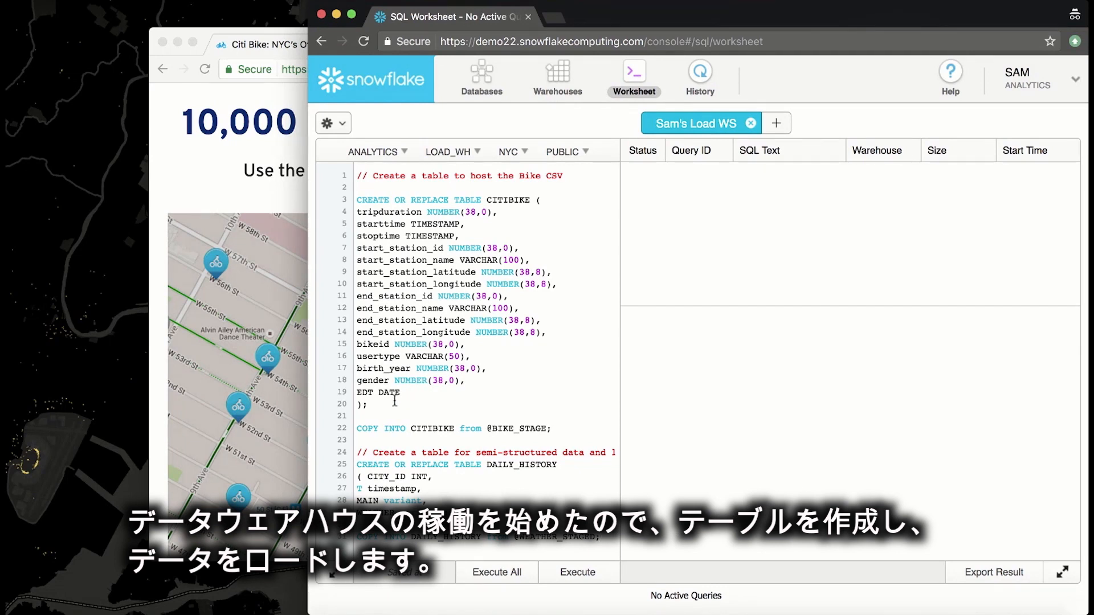
left_click(577, 572)
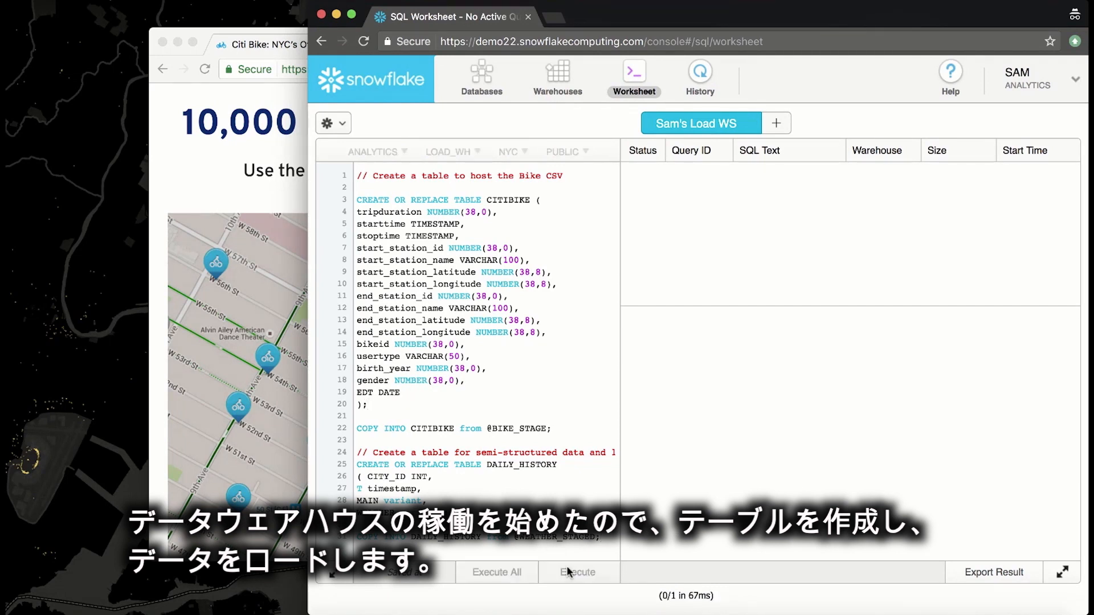
left_click(578, 572)
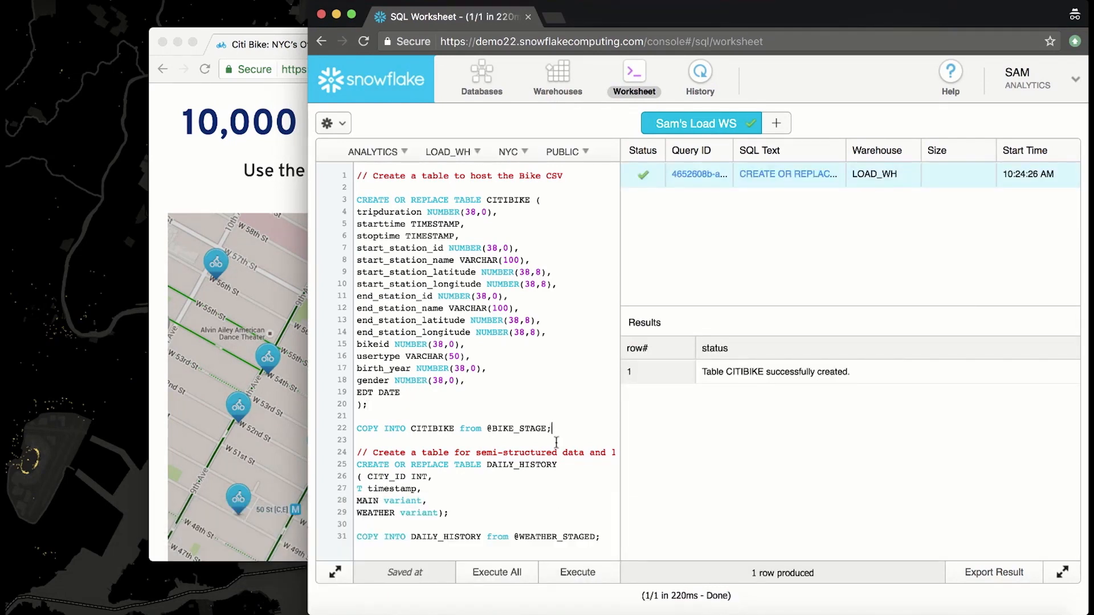
left_click(576, 572)
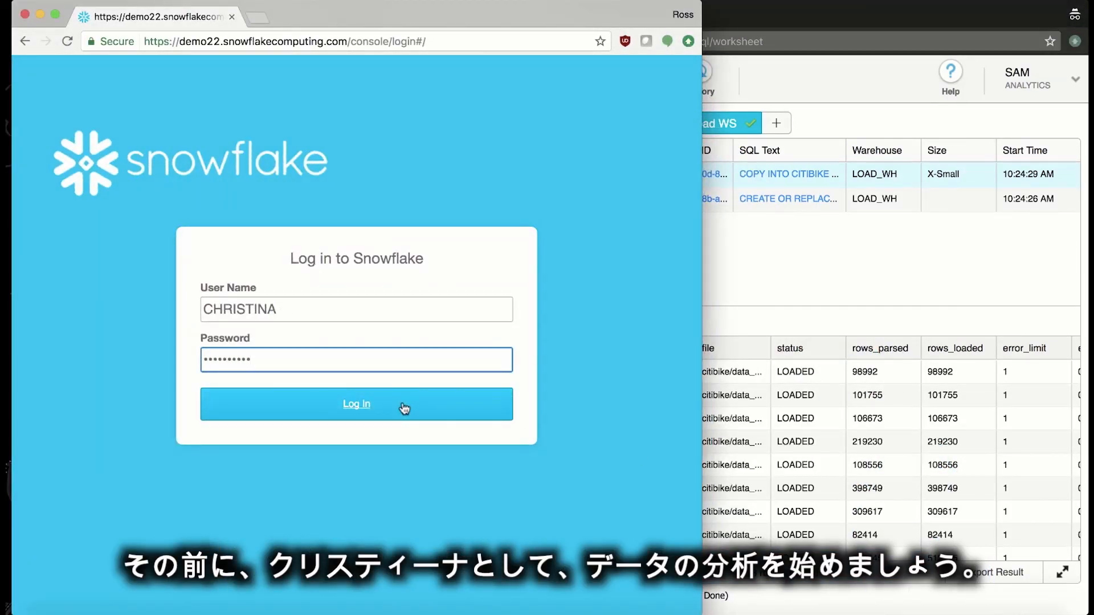
Log in as the second analyst, who sees LOAD_WH running
left_click(355, 403)
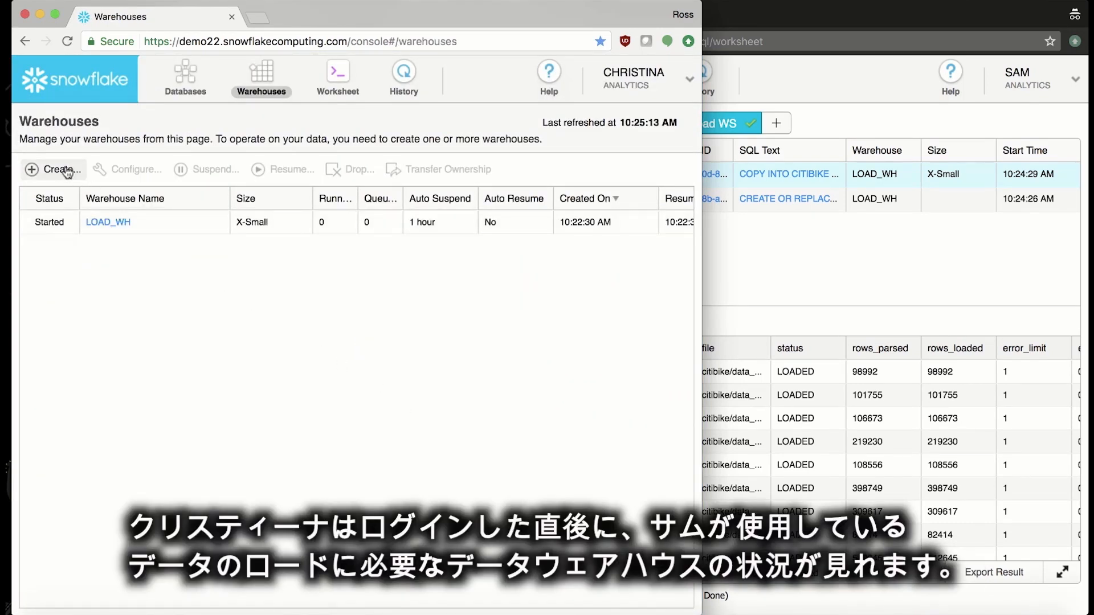
Create a Medium warehouse named ANALYTICS_WH with 1-hour auto suspend
left_click(51, 170)
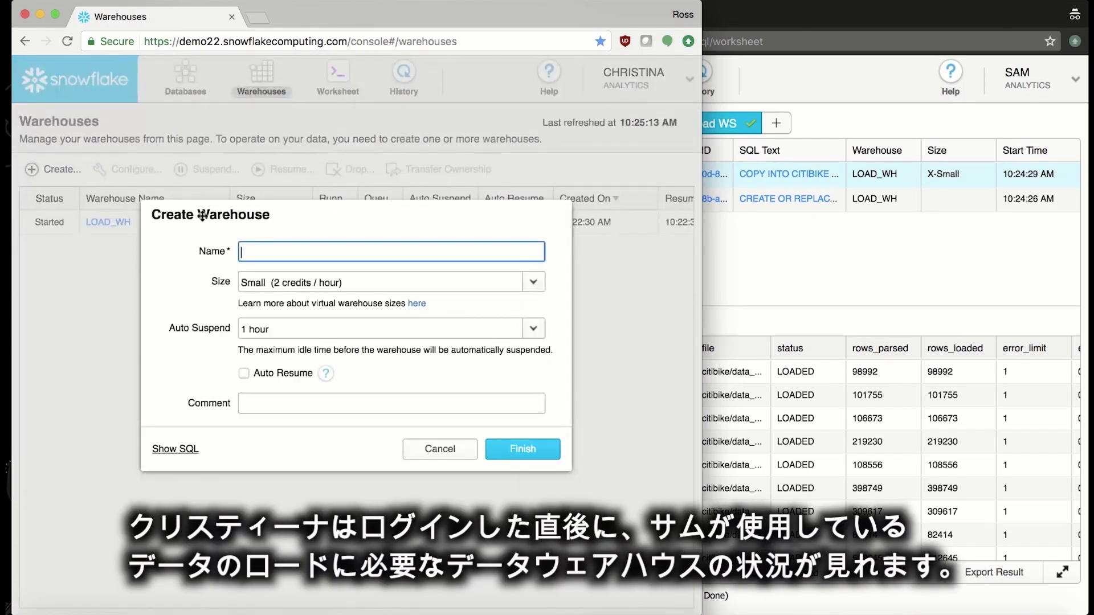
type("ANALY")
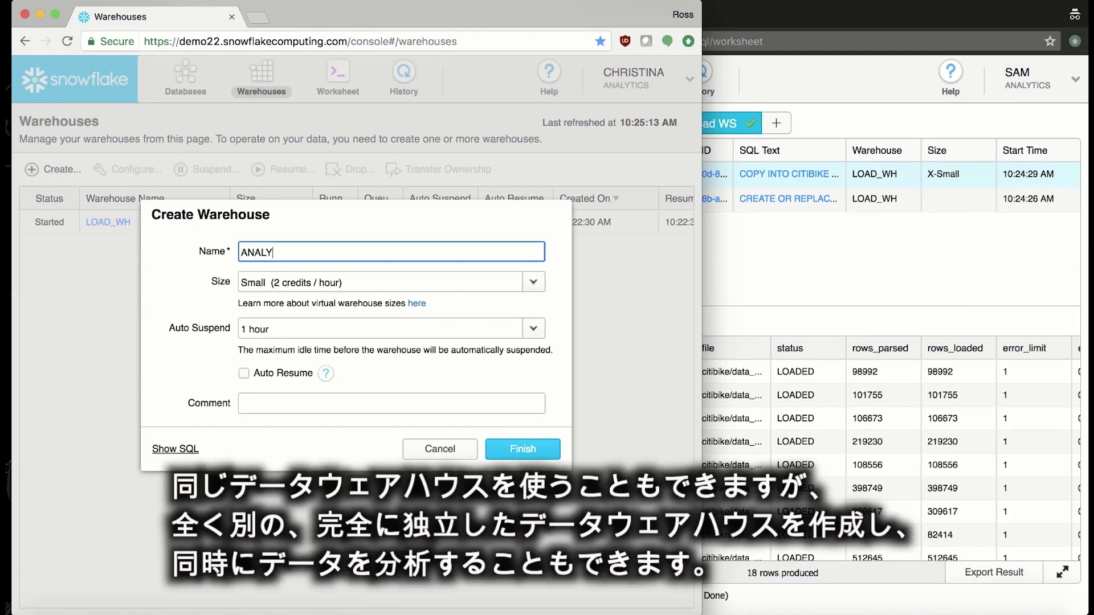
type("TIC")
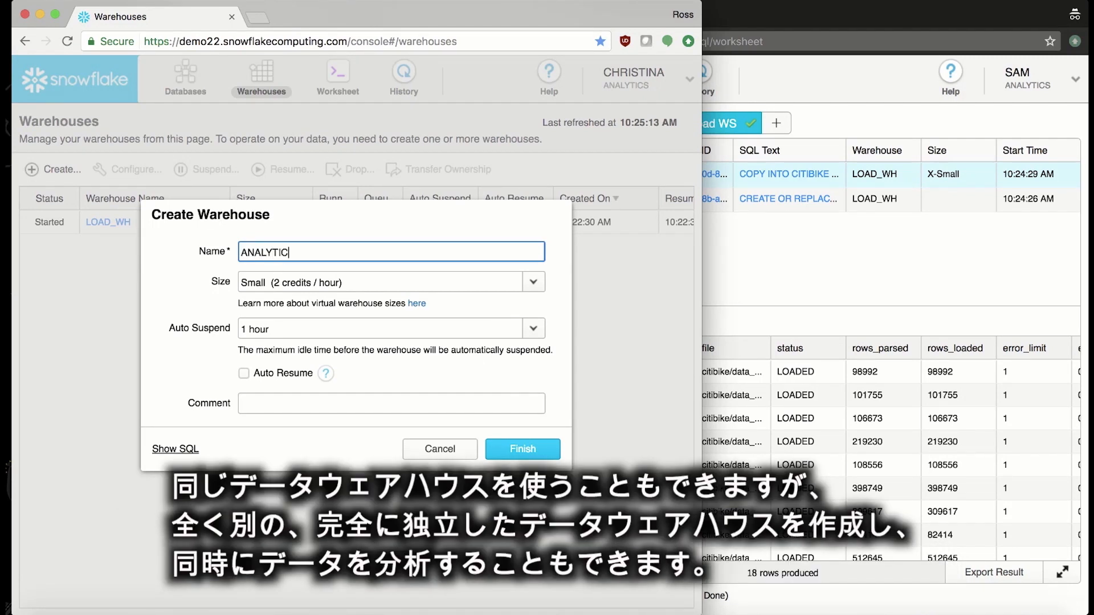
type("S_WH")
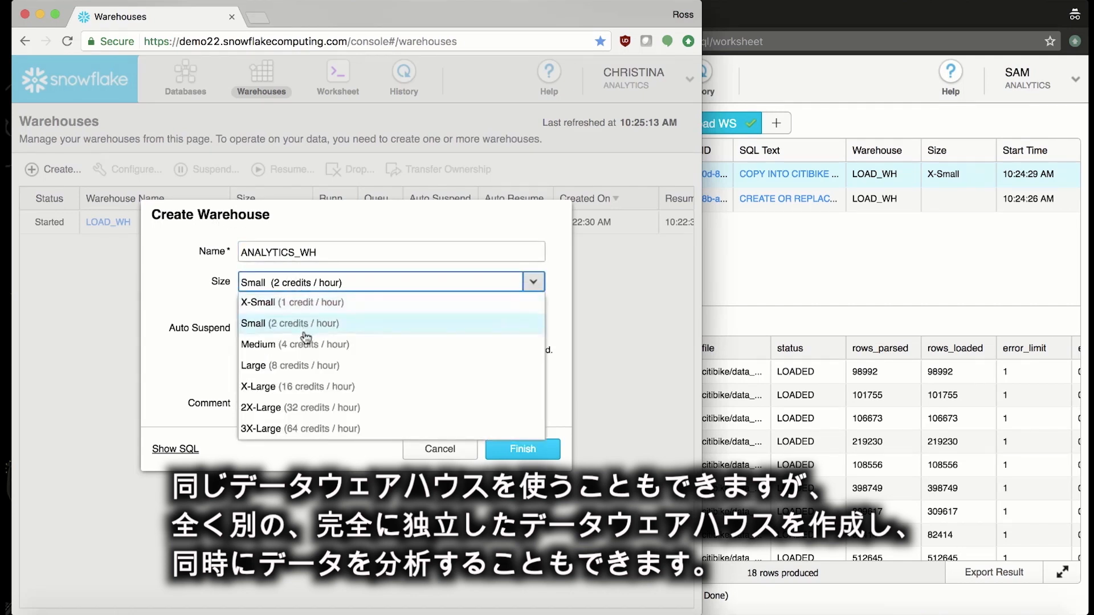
left_click(259, 344)
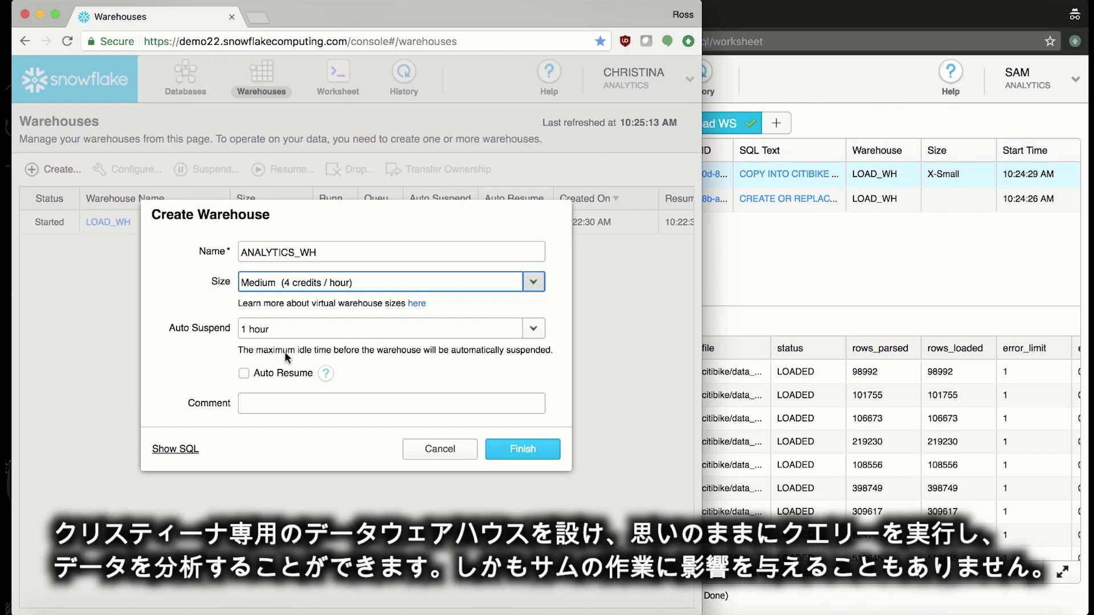
mouse_move(503, 453)
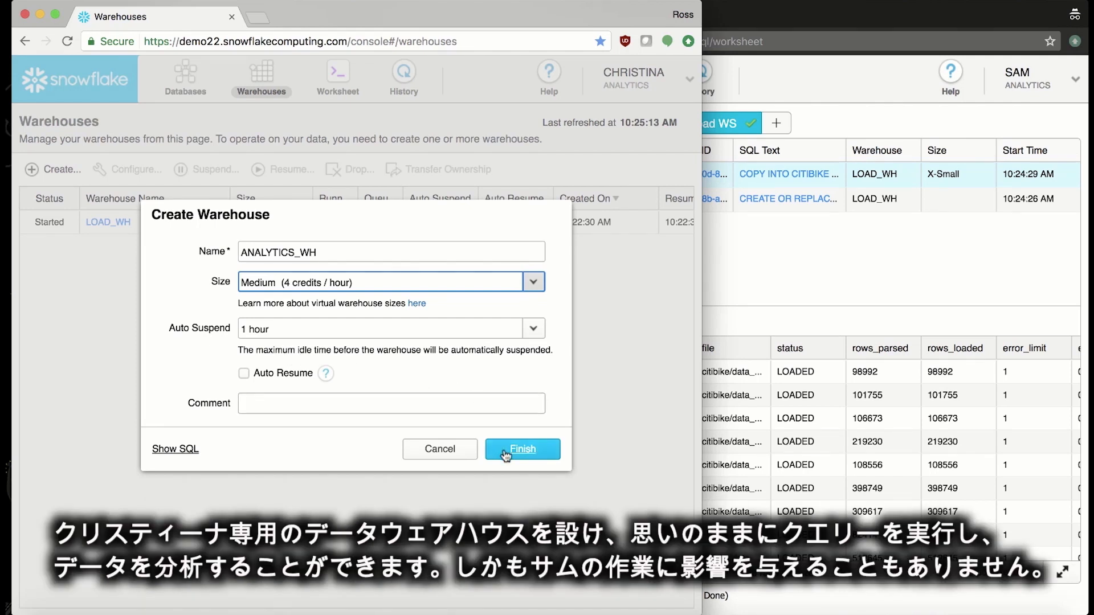
left_click(522, 449)
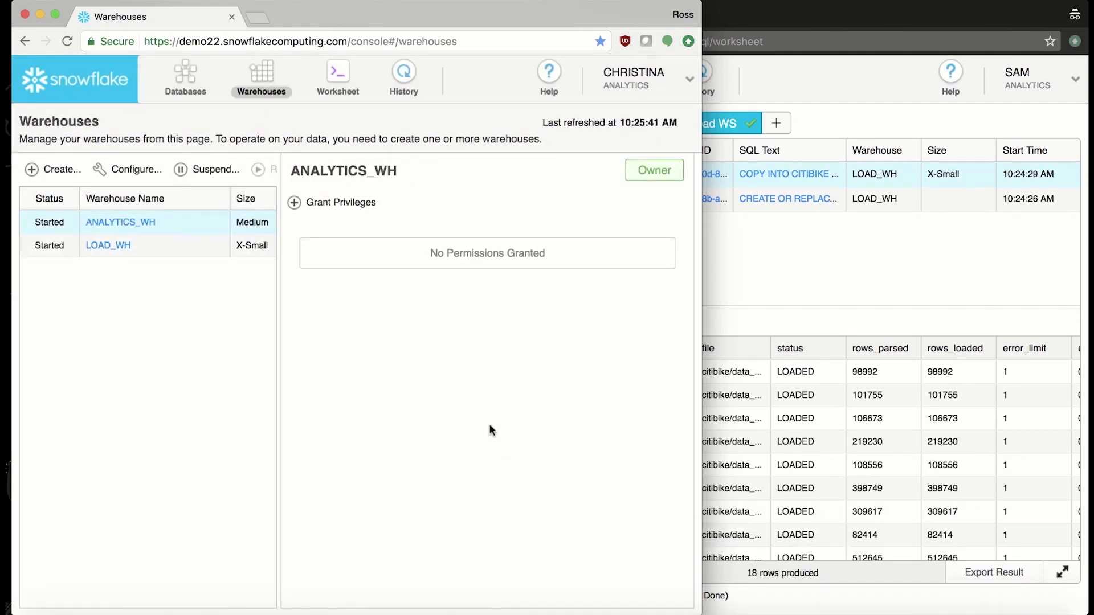
Run the rides-per-day query on ANALYTICS_WH in the analyst's worksheet
left_click(337, 74)
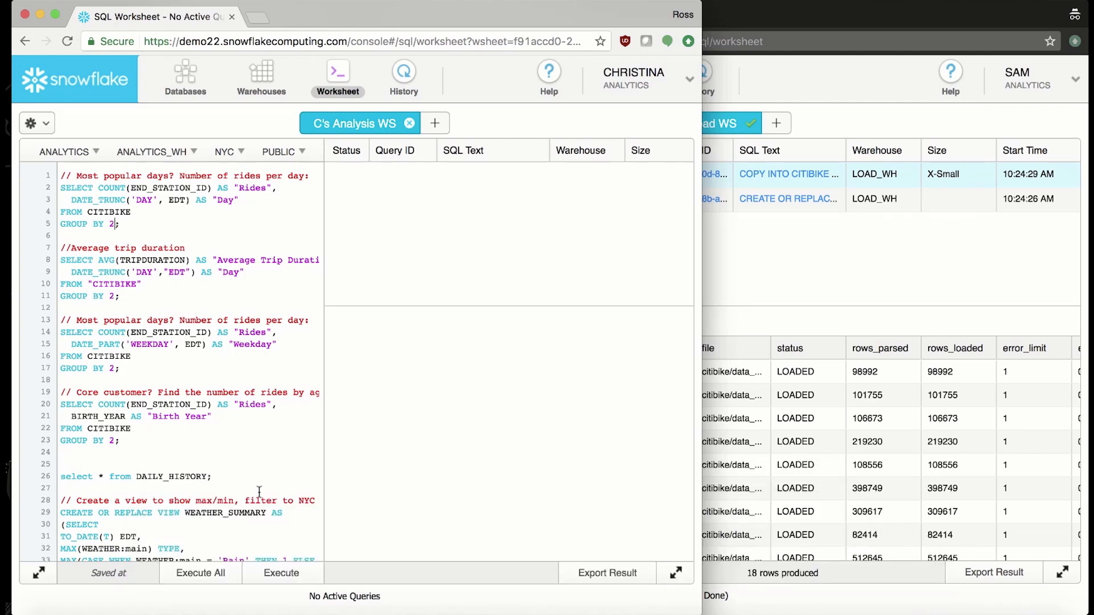
left_click(280, 573)
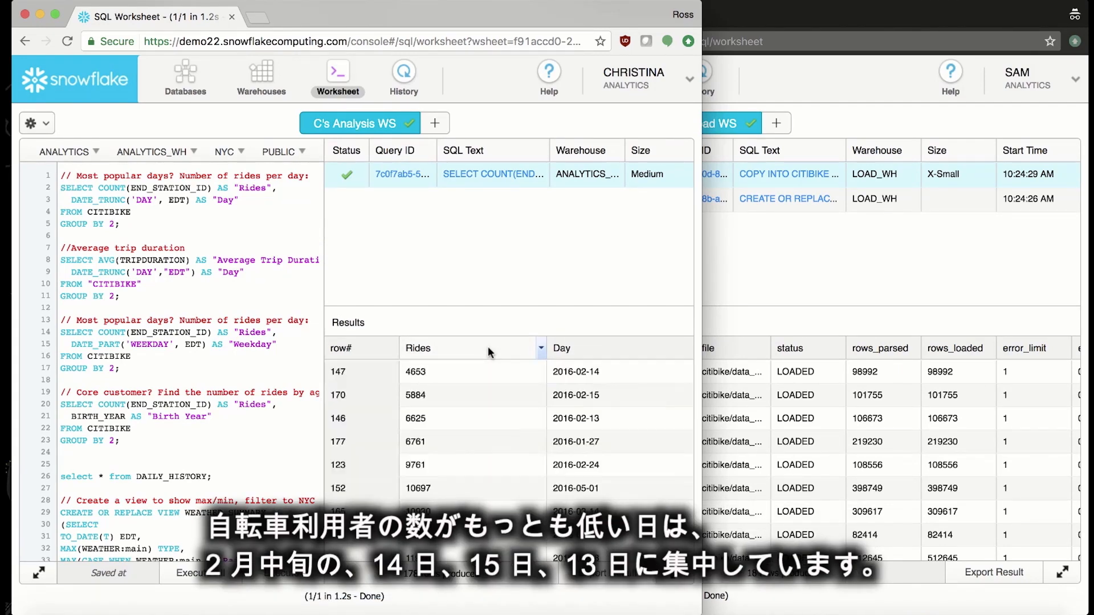
mouse_move(480, 417)
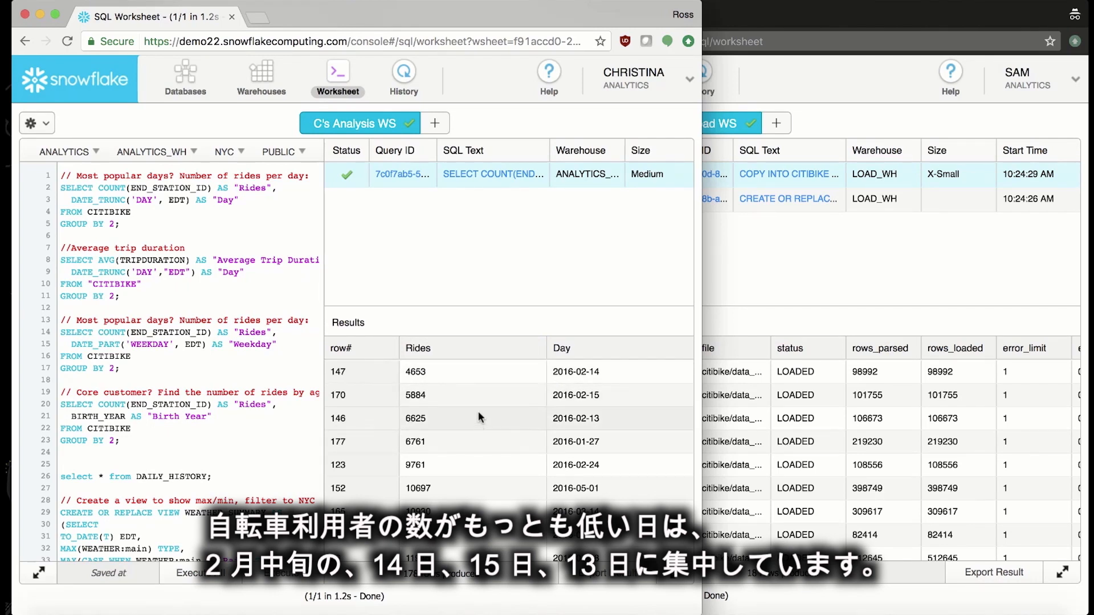
mouse_move(483, 392)
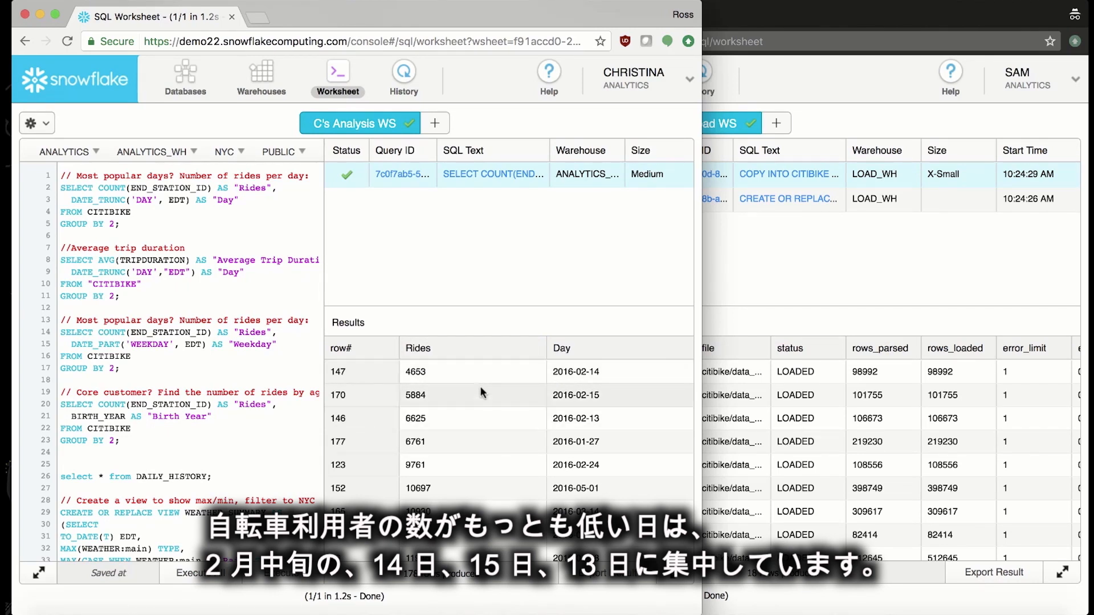
mouse_move(484, 413)
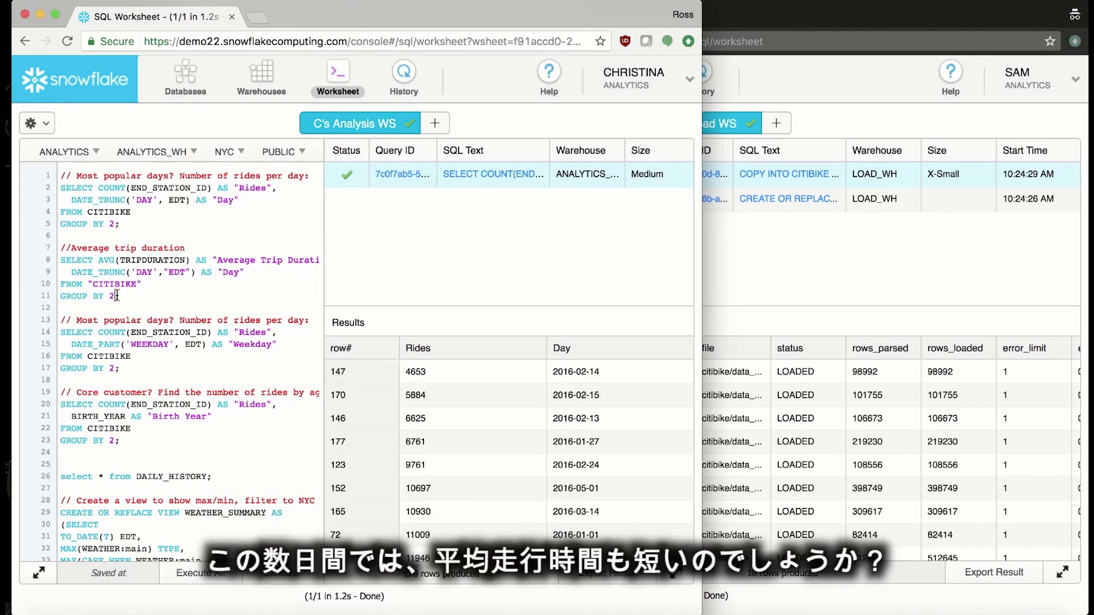
Run the average trip duration query and order days shortest average first, 2016-01-19 leading
left_click(200, 573)
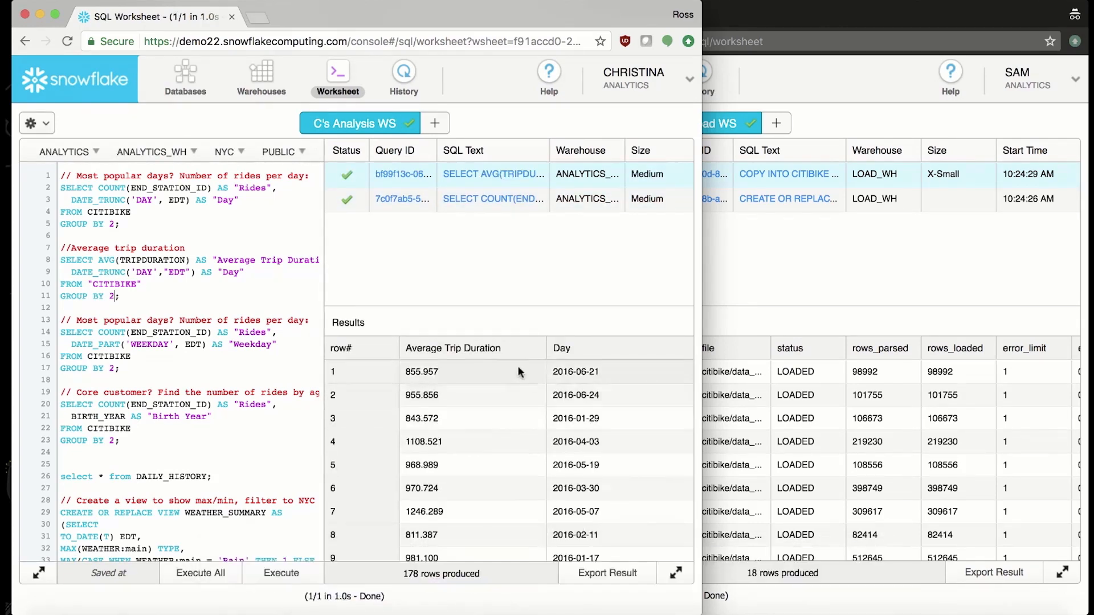
left_click(469, 349)
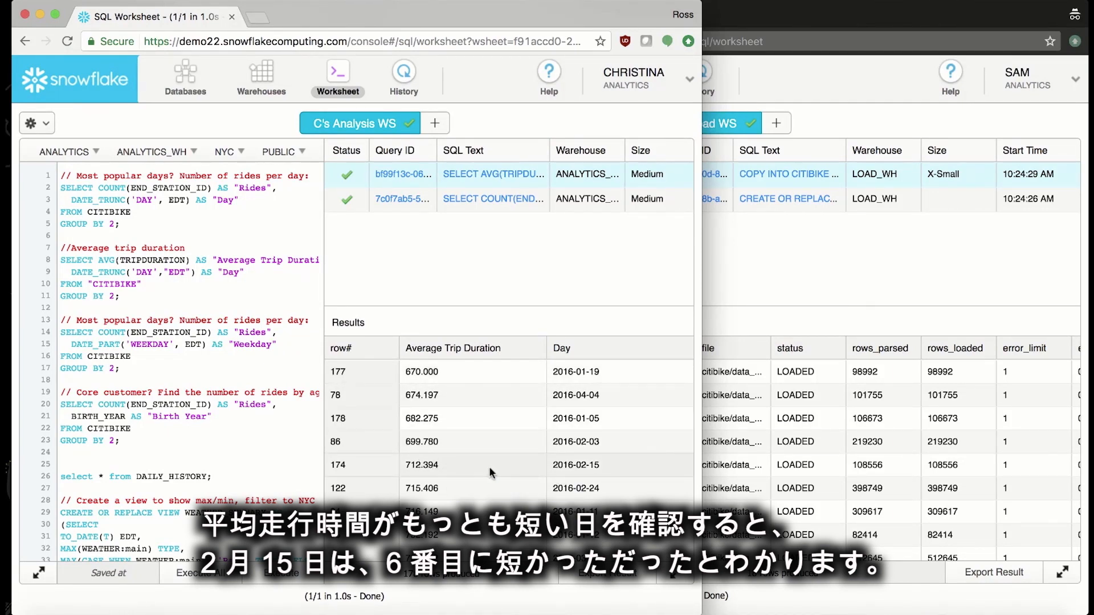
mouse_move(539, 472)
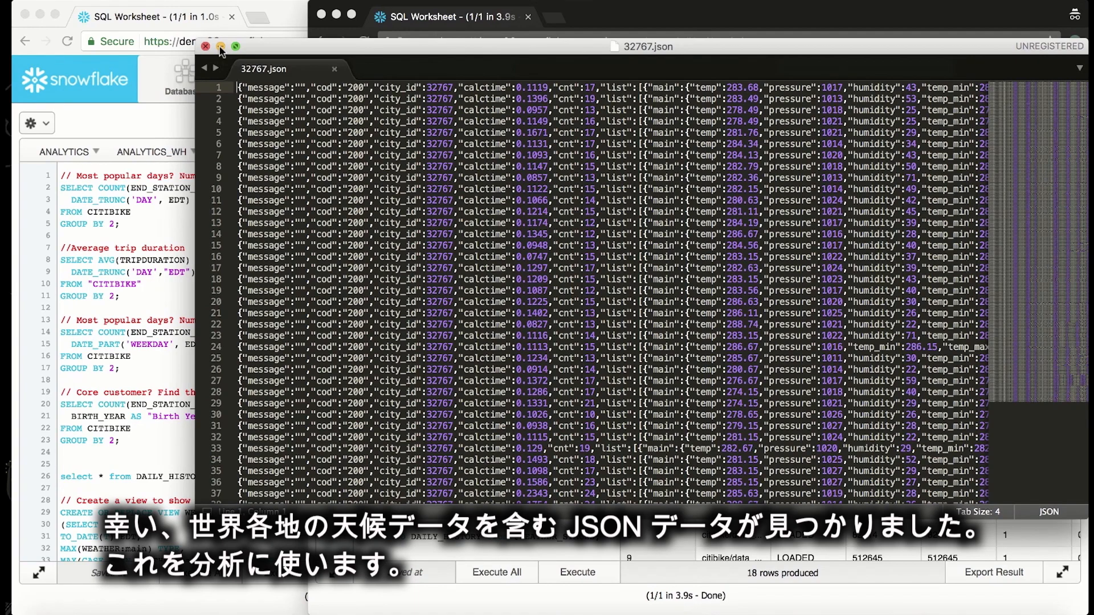
Close the weather file 32767.json in Sublime Text after inspecting it
left_click(205, 46)
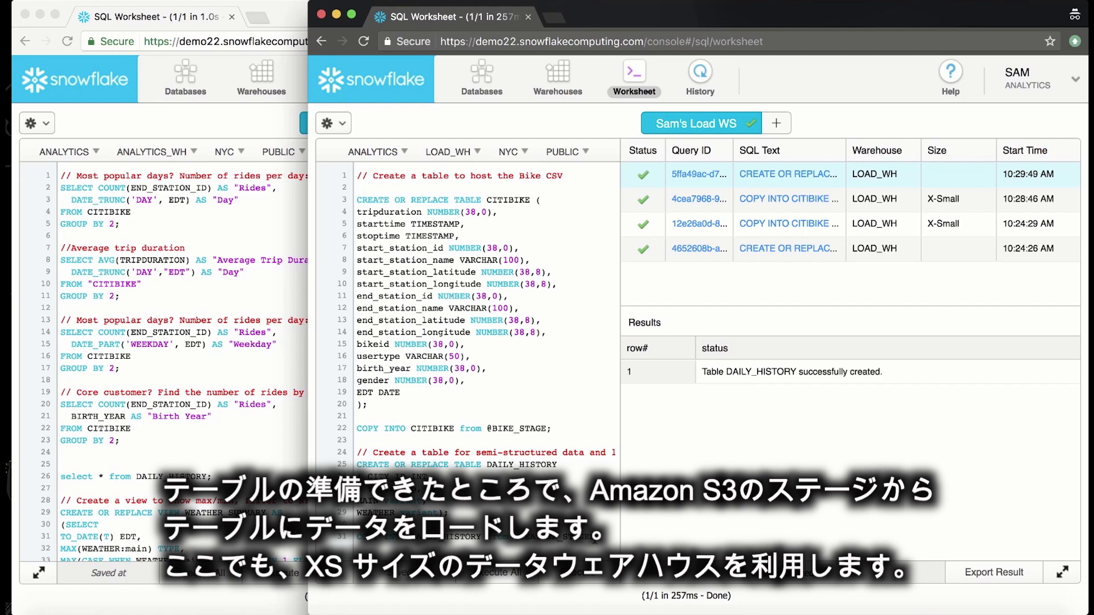
left_click(576, 573)
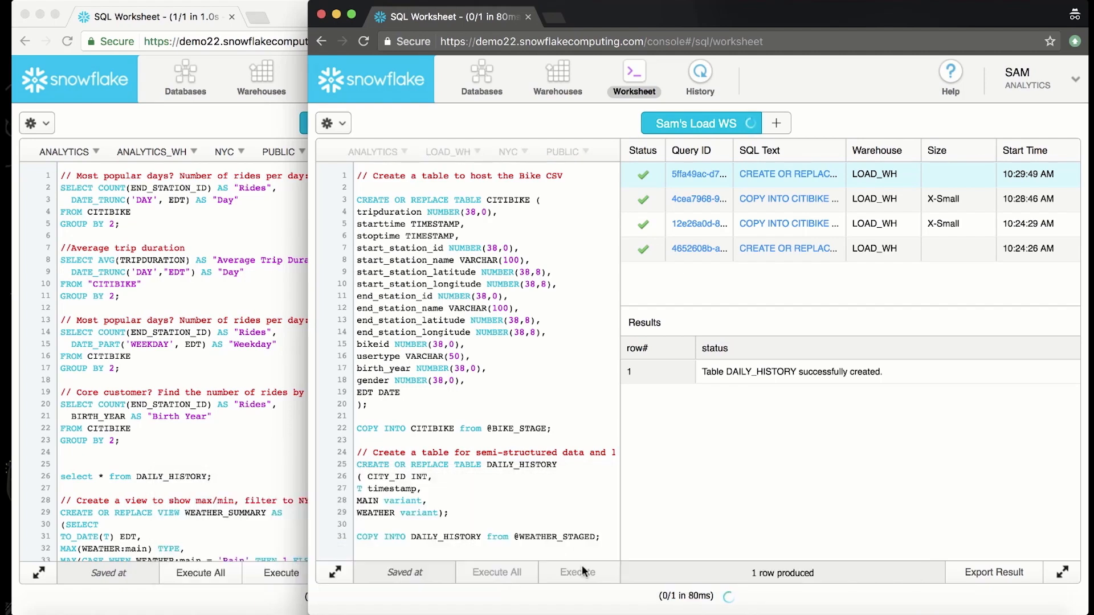
left_click(578, 572)
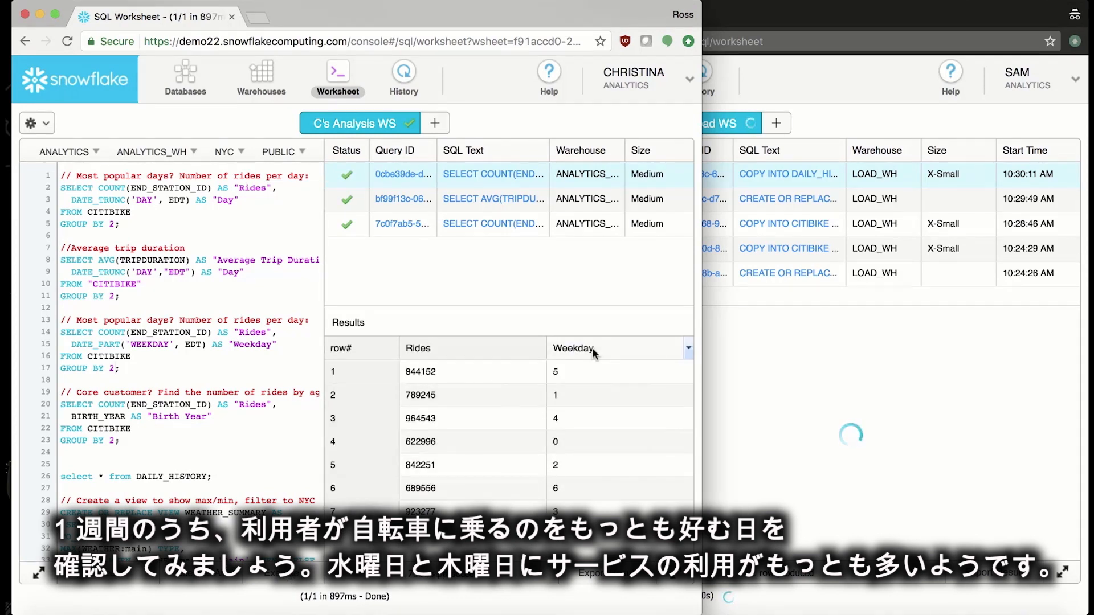
Order the rides-per-weekday results by the Weekday column
left_click(689, 349)
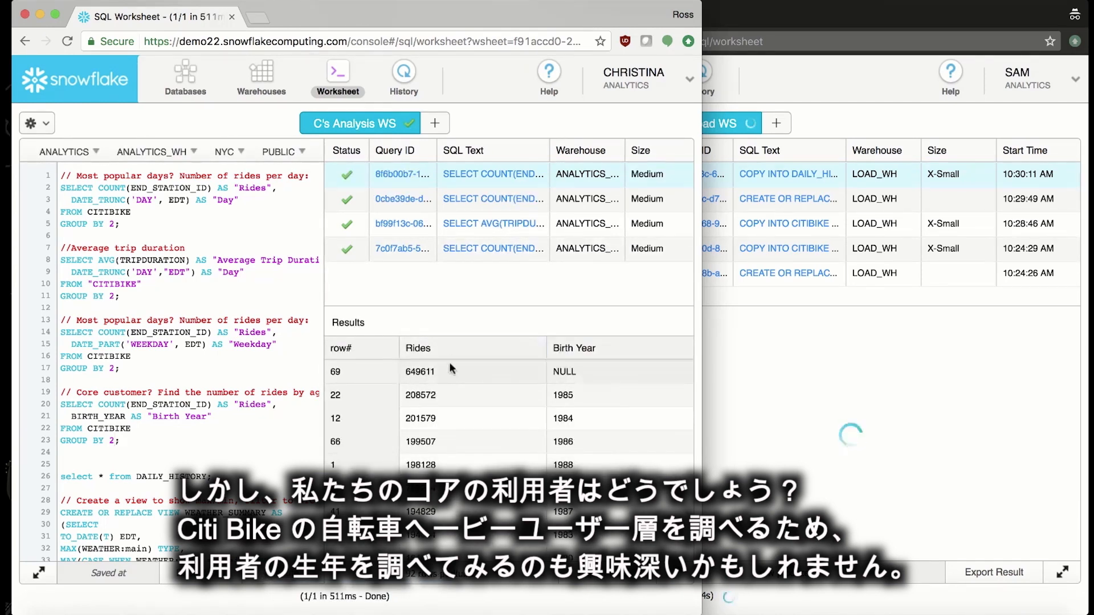
mouse_move(461, 358)
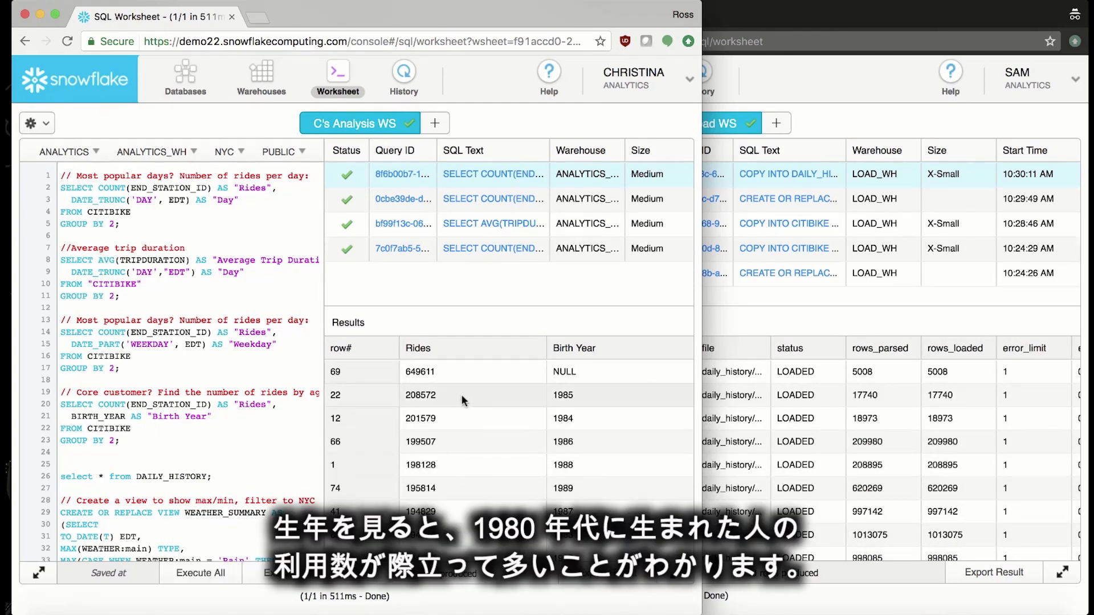
mouse_move(462, 455)
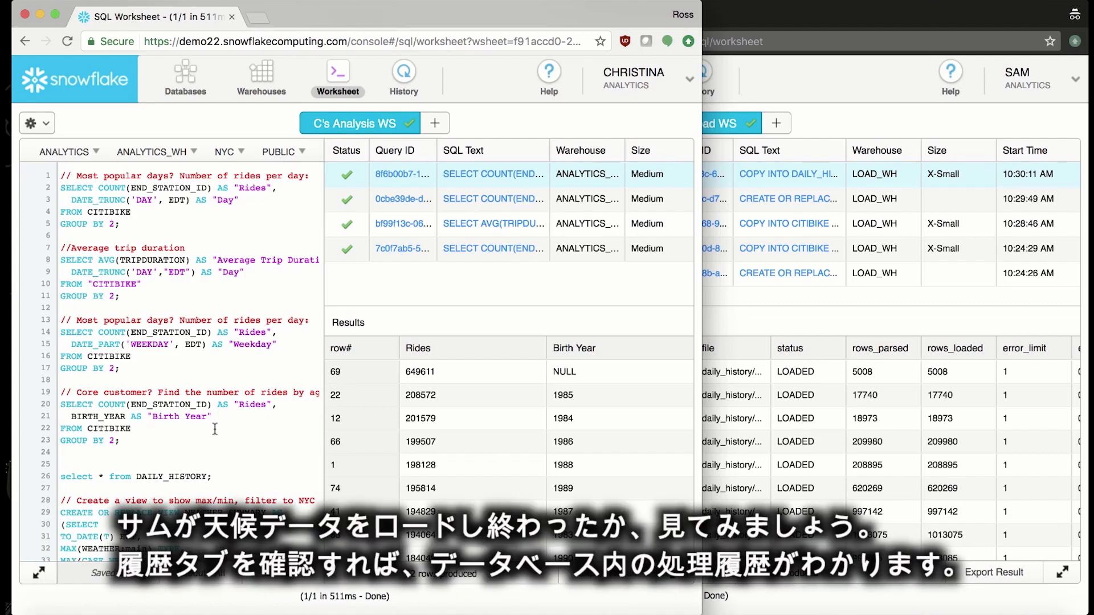
mouse_move(284, 373)
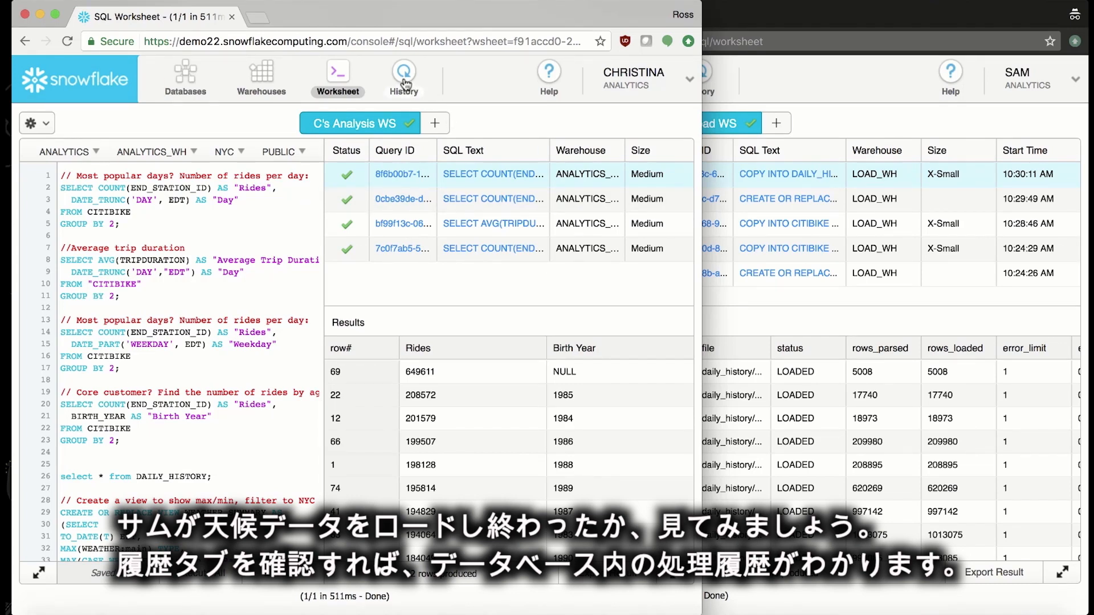
Review the query history listing both analysts' queries, including the finished DAILY_HISTORY load
left_click(404, 71)
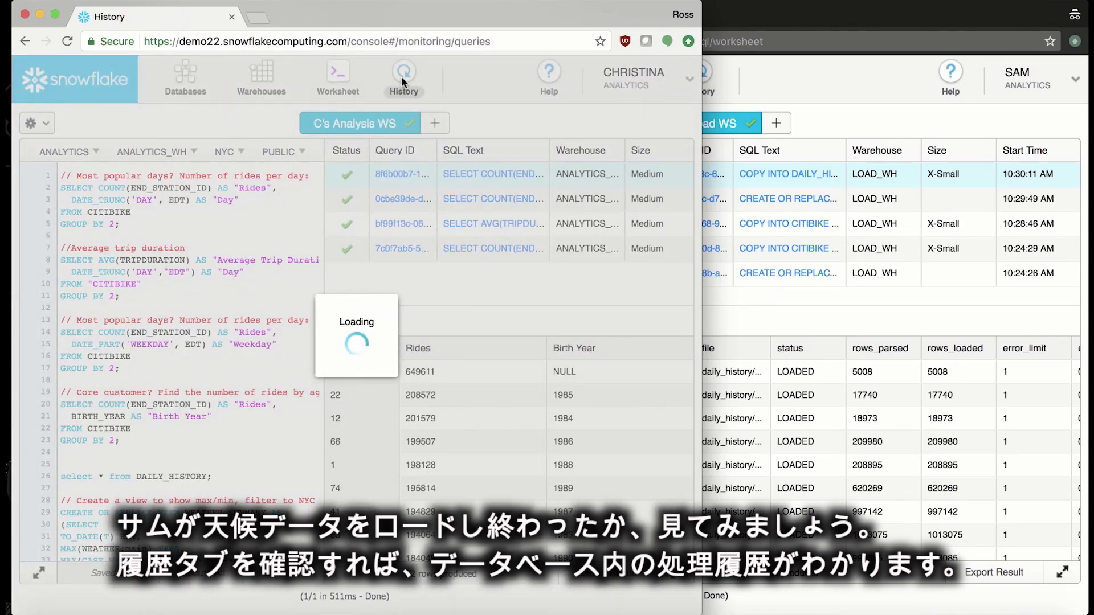
left_click(404, 71)
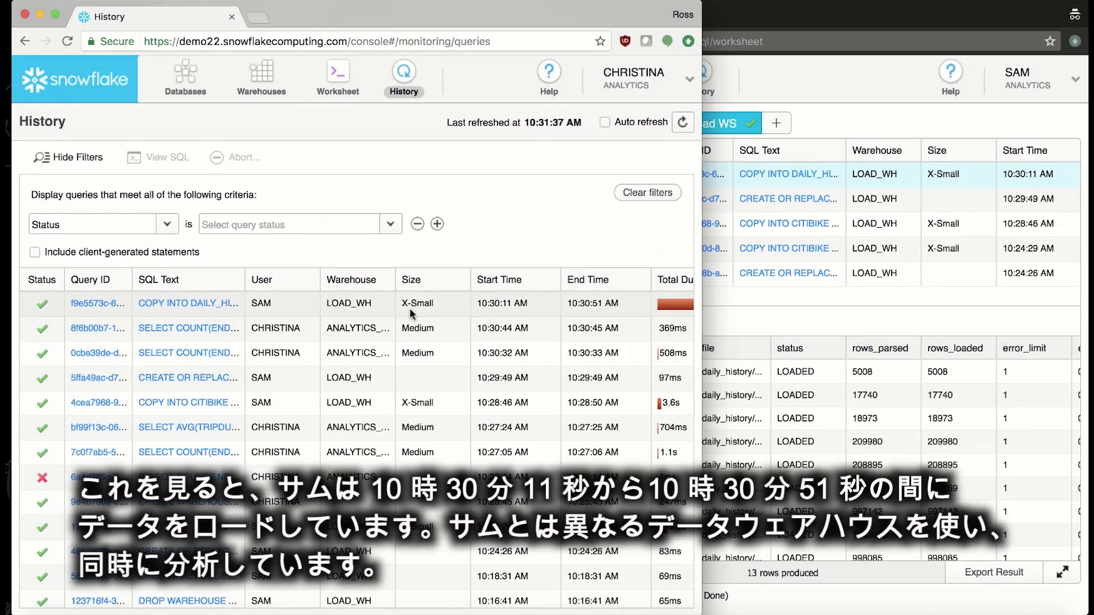
mouse_move(506, 303)
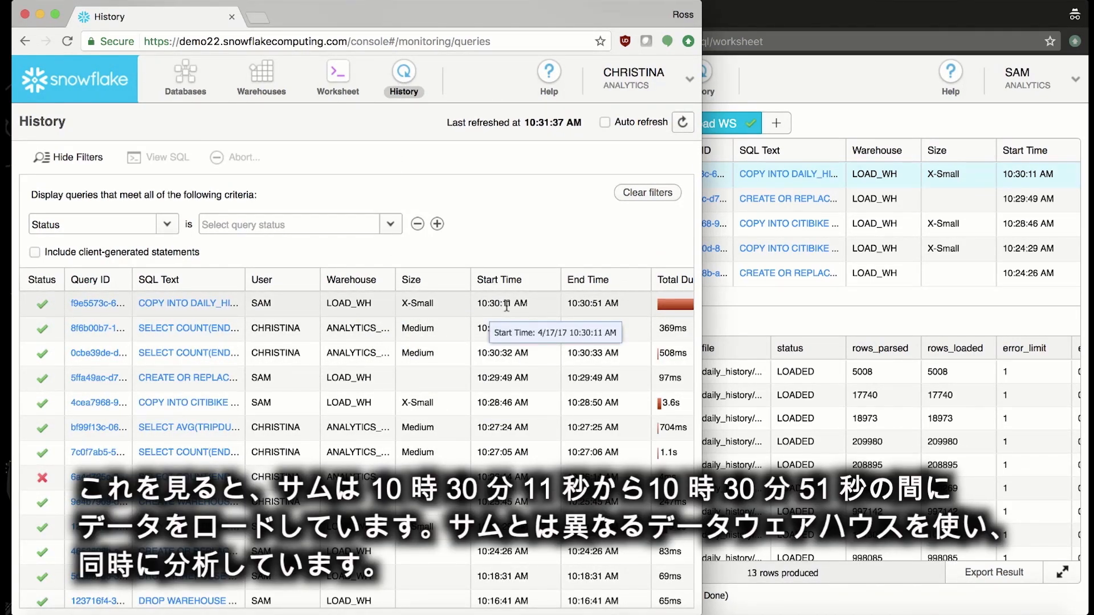
mouse_move(598, 304)
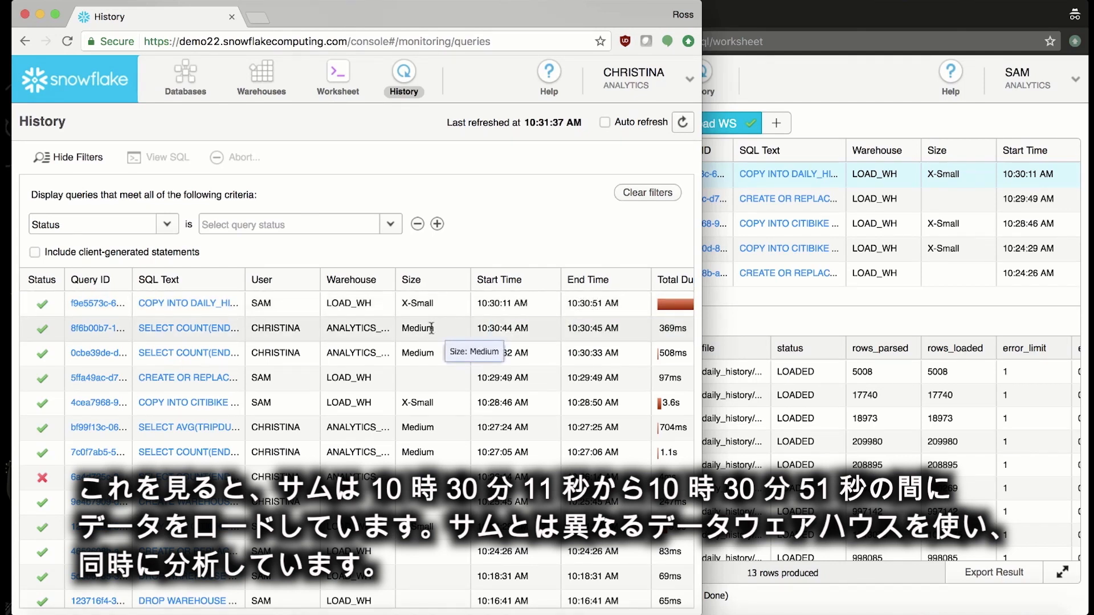
mouse_move(463, 357)
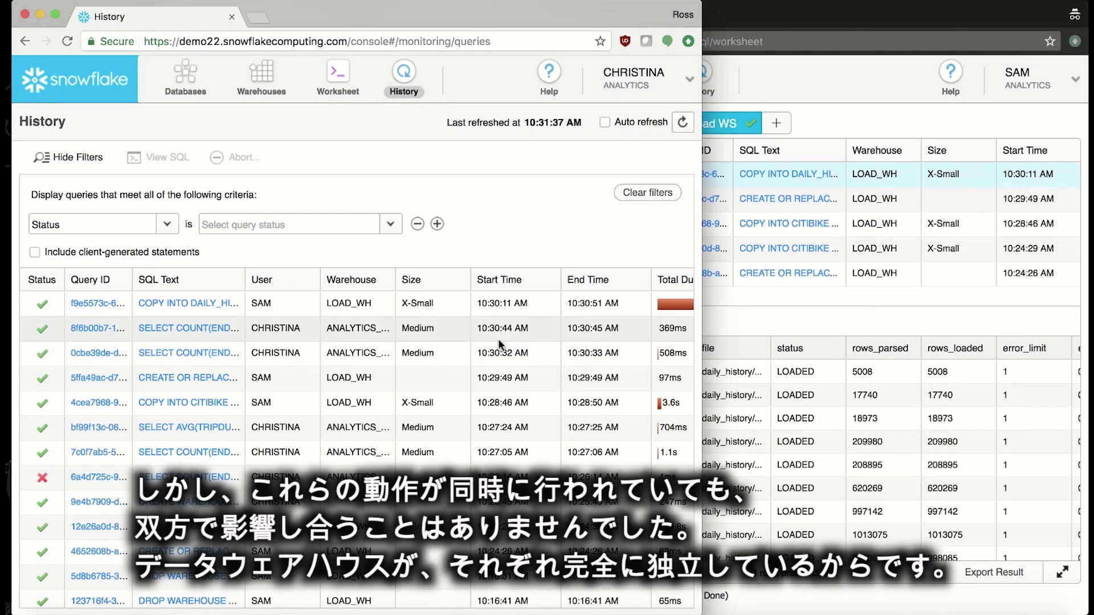
mouse_move(354, 303)
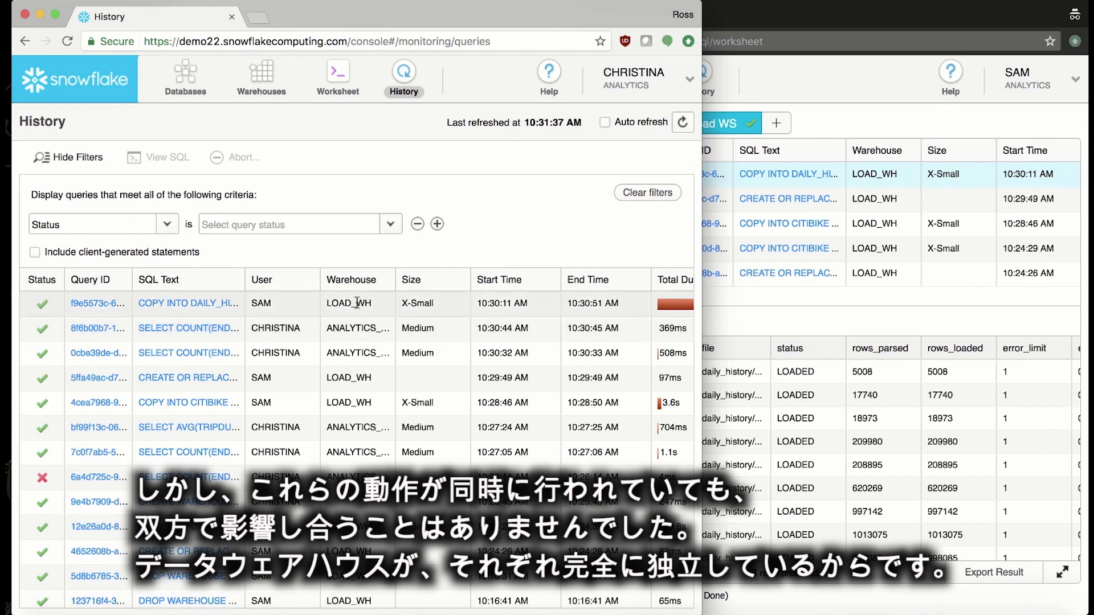
mouse_move(355, 328)
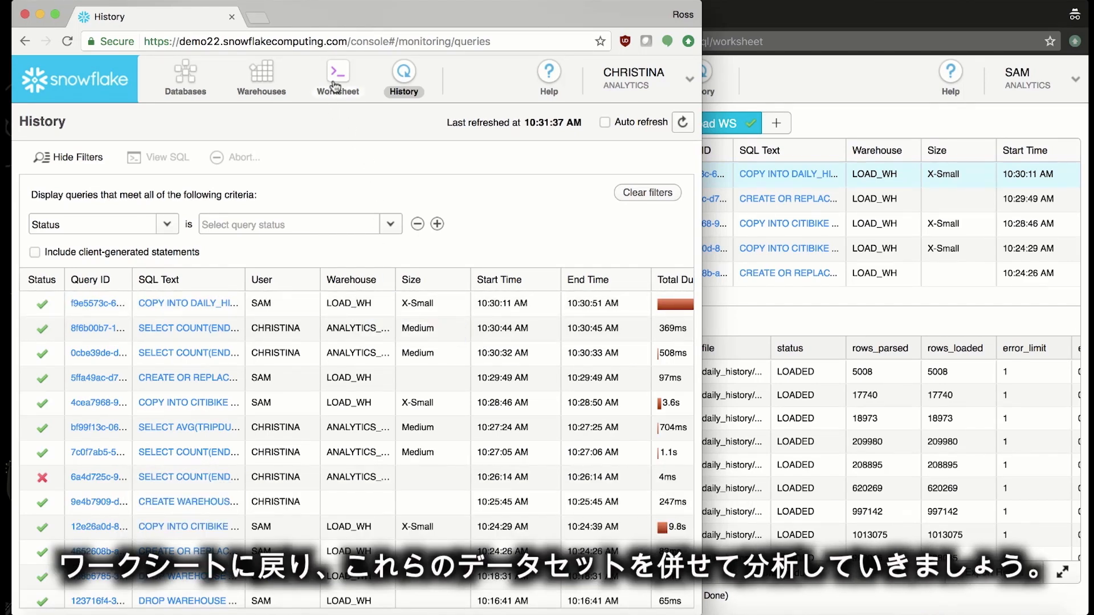
Run select * from DAILY_HISTORY and inspect a WEATHER cell's nested JSON, e.g. scattered clouds
left_click(338, 70)
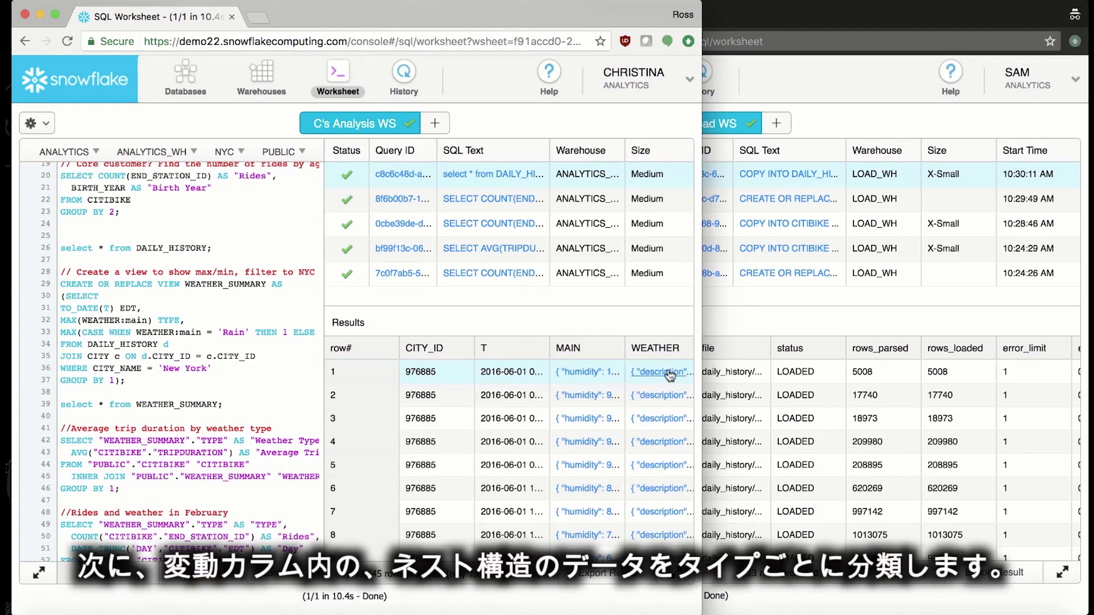
left_click(662, 372)
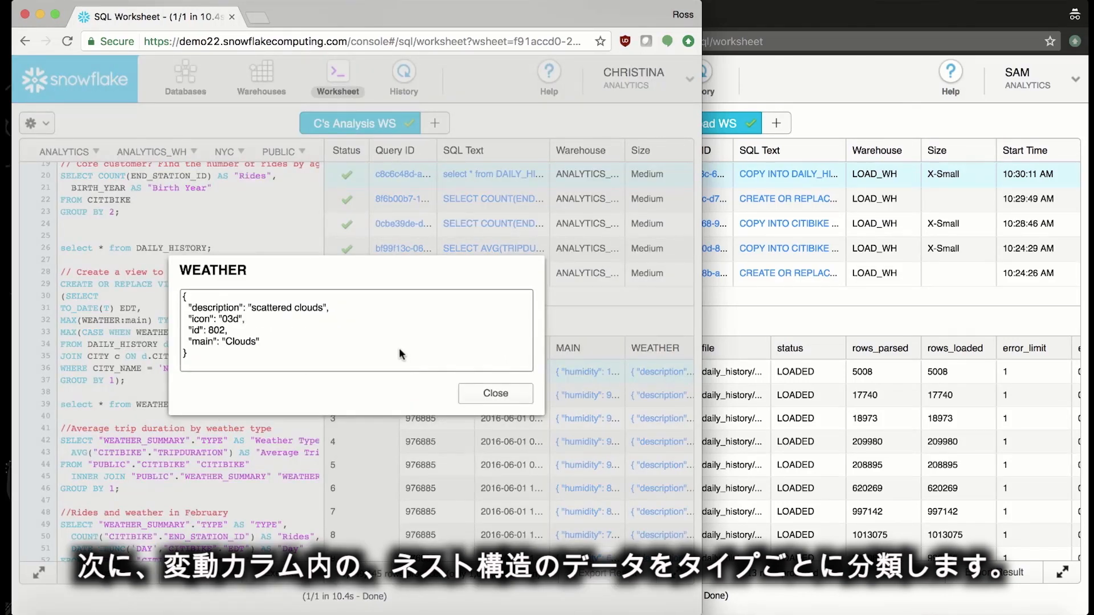
mouse_move(501, 407)
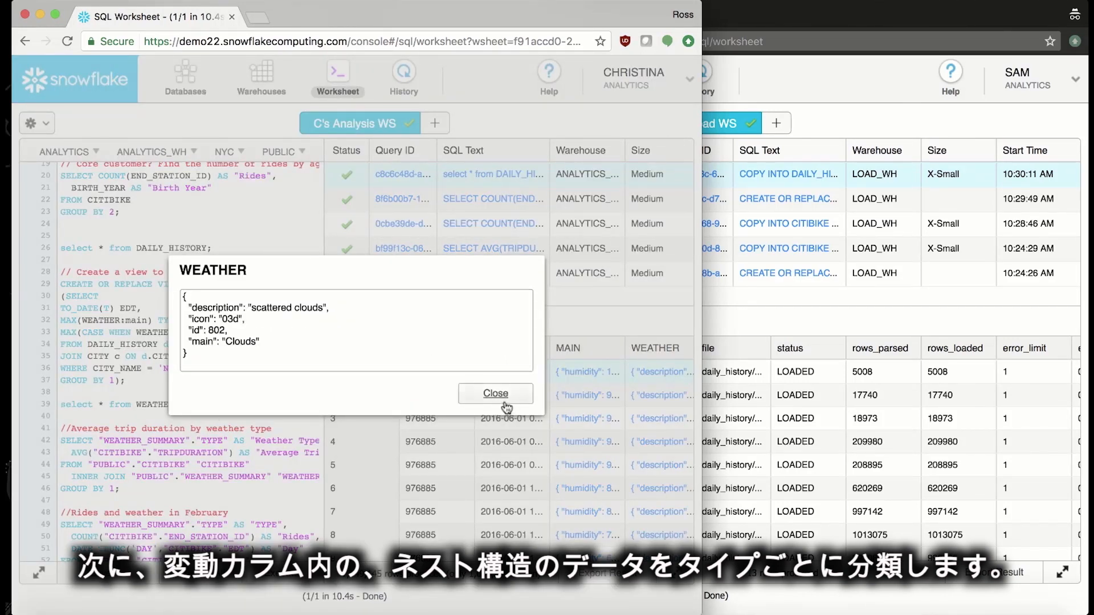
left_click(495, 393)
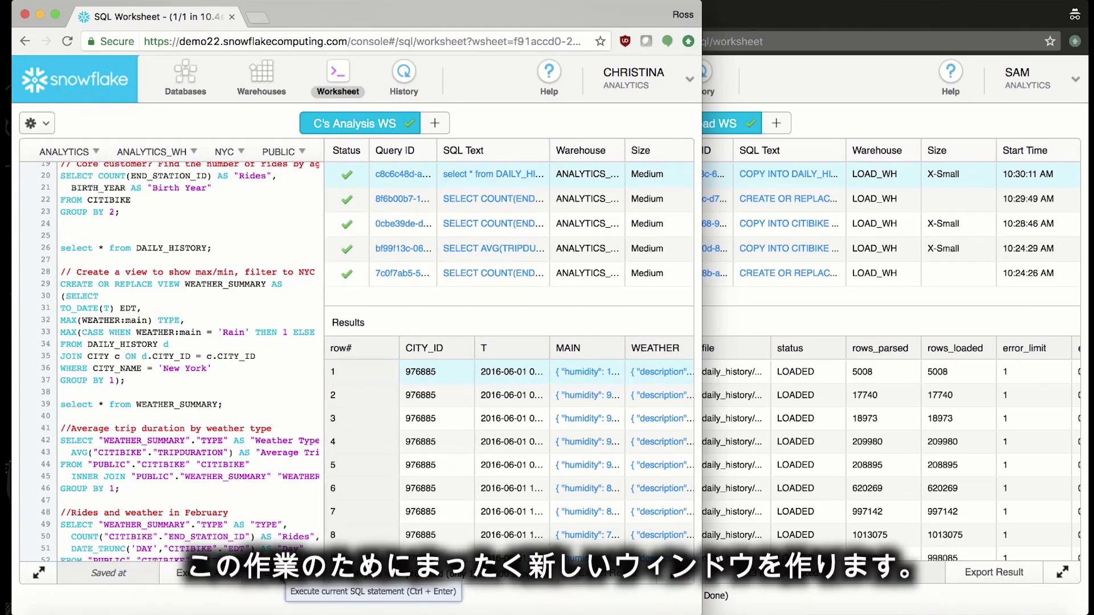
Create the WEATHER_SUMMARY view and run the average trip duration by weather query
key("Ctrl+Enter")
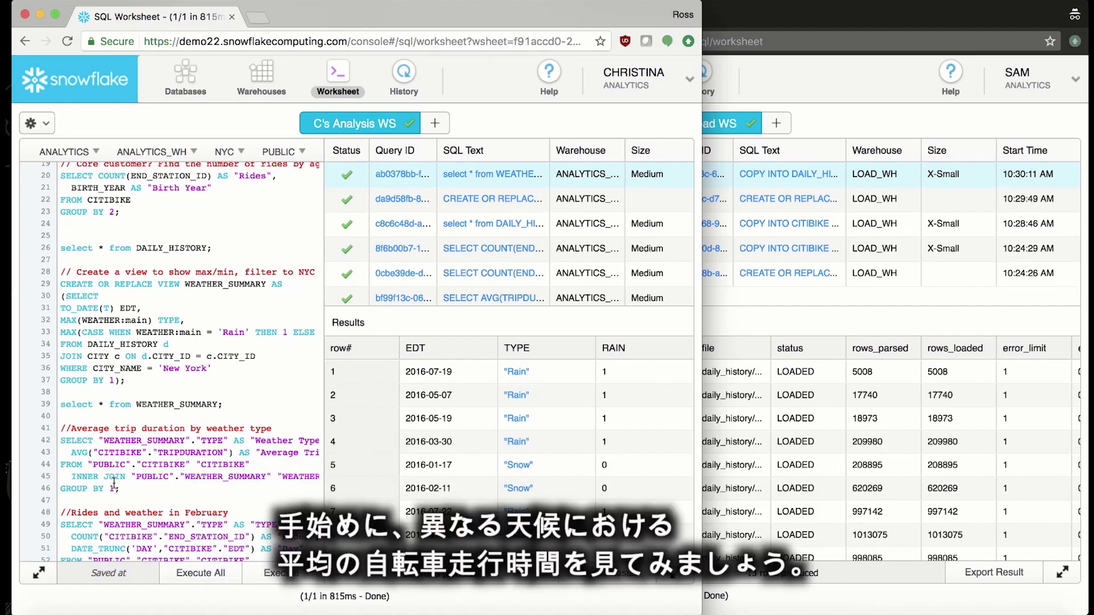
mouse_move(266, 573)
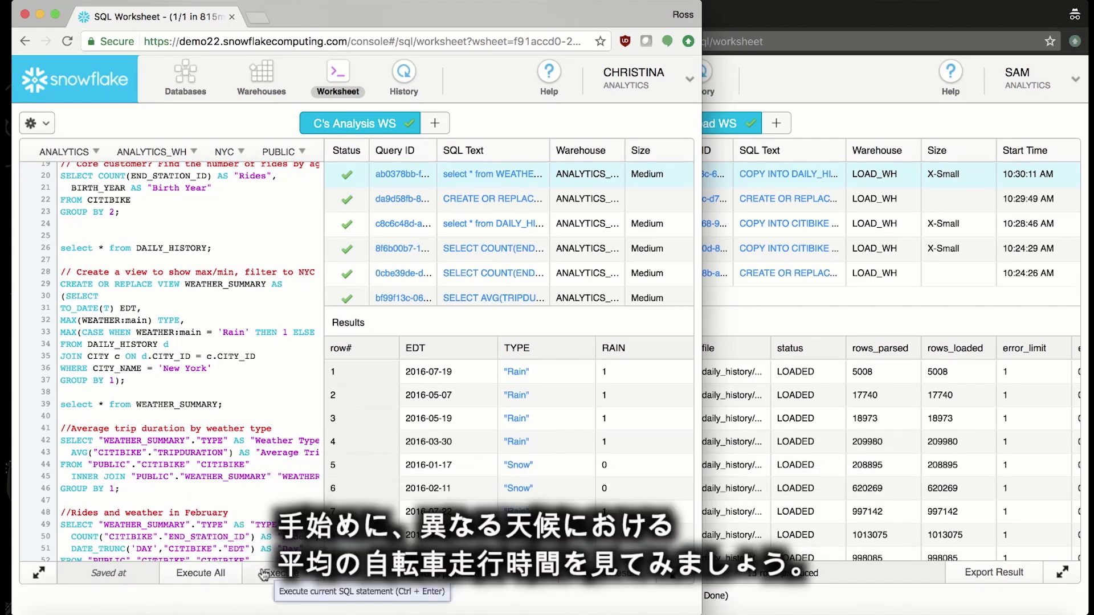
left_click(271, 574)
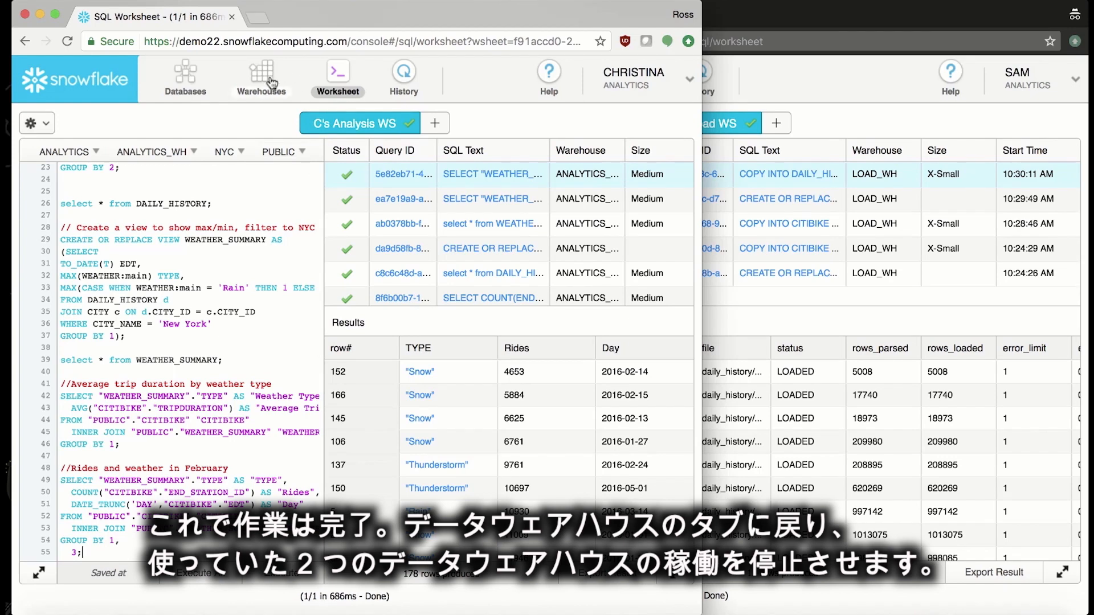
Suspend LOAD_WH and save it with Auto Resume enabled
left_click(261, 73)
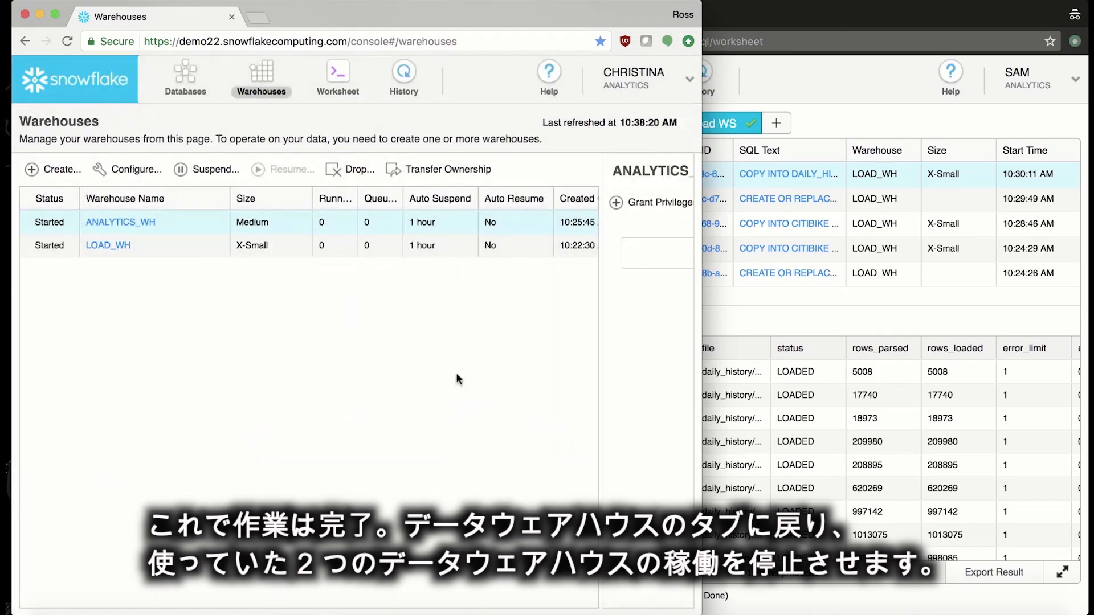
left_click(208, 169)
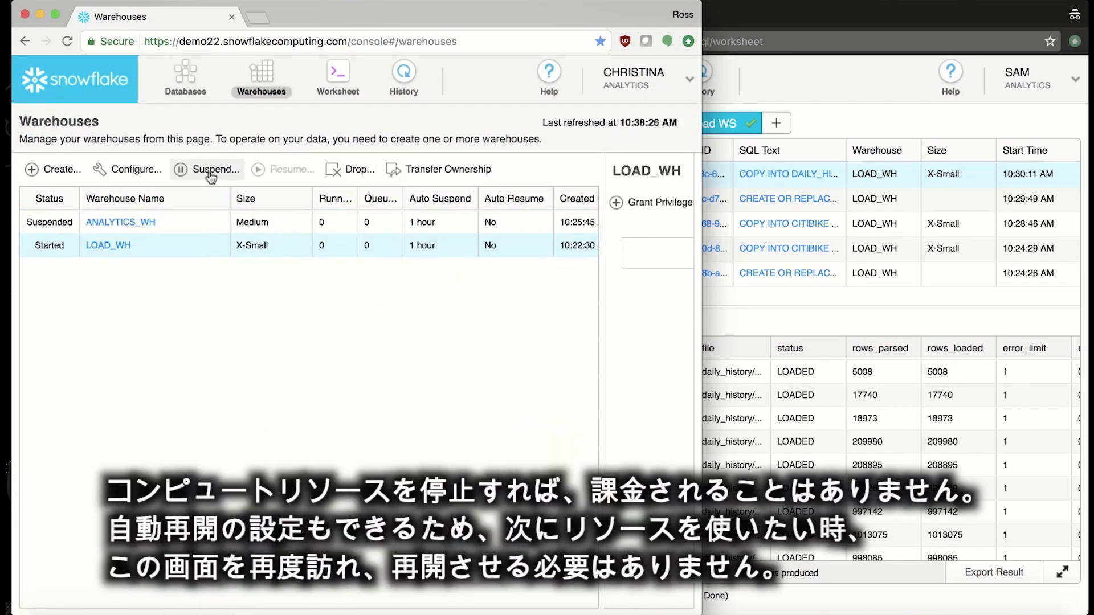
left_click(210, 169)
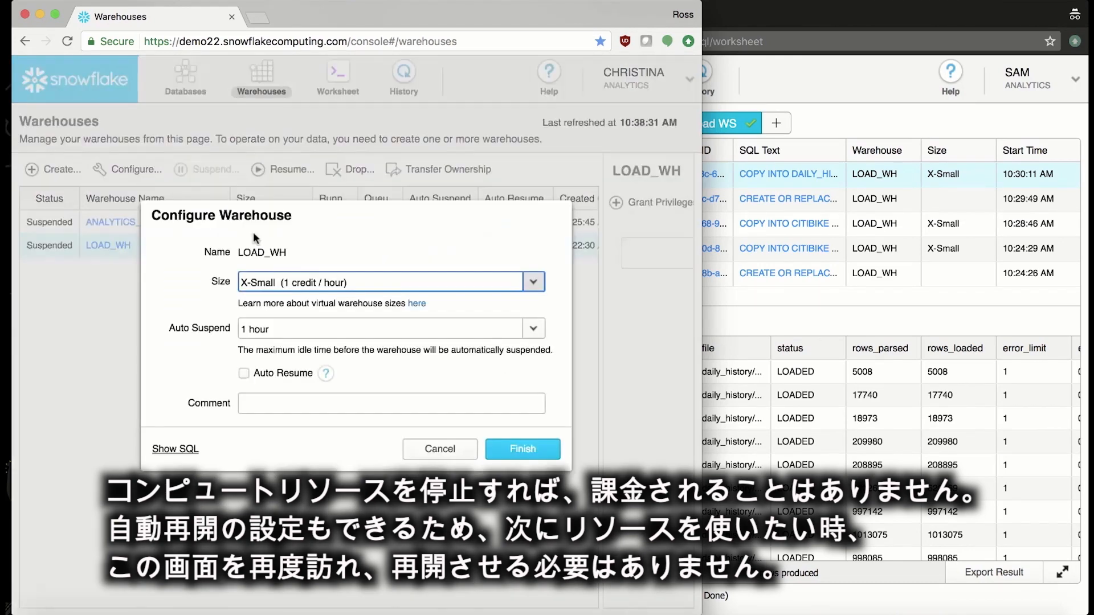
left_click(522, 449)
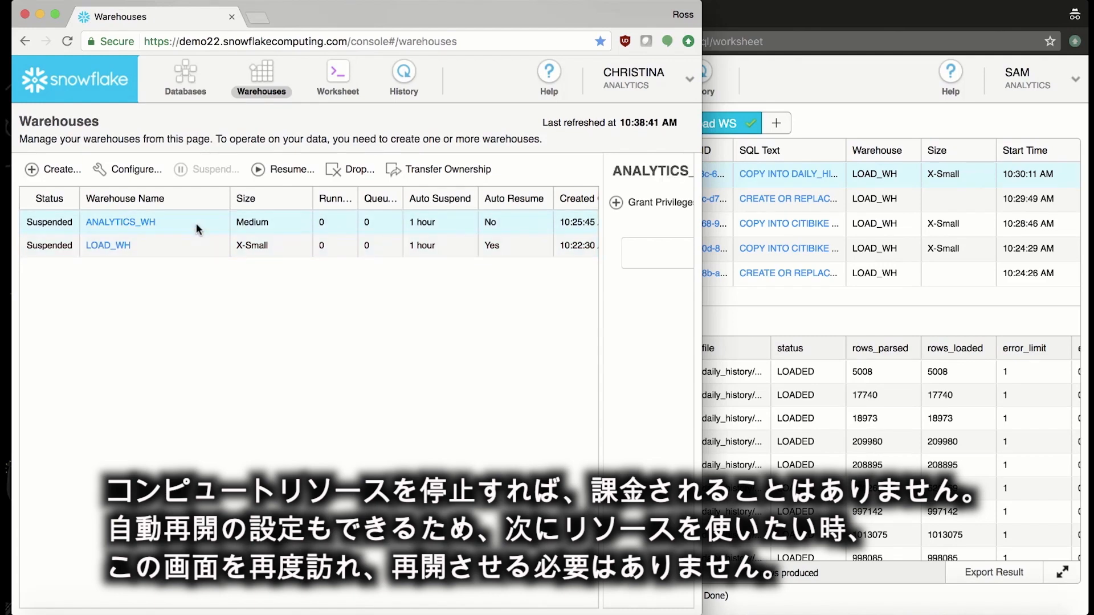
Configure ANALYTICS_WH with Auto Resume set to Yes
left_click(125, 169)
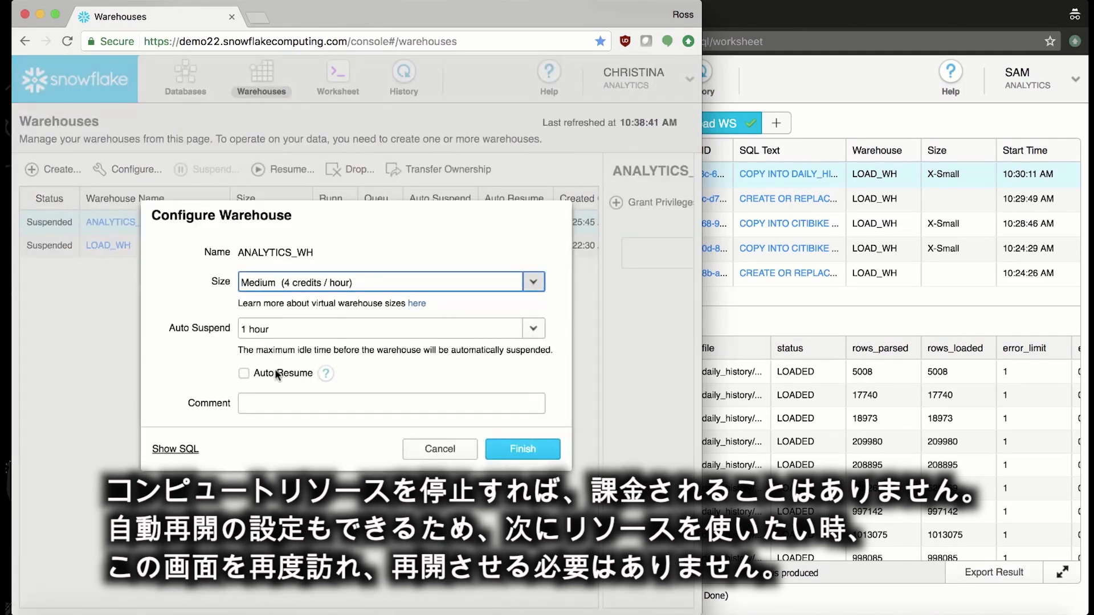
left_click(244, 373)
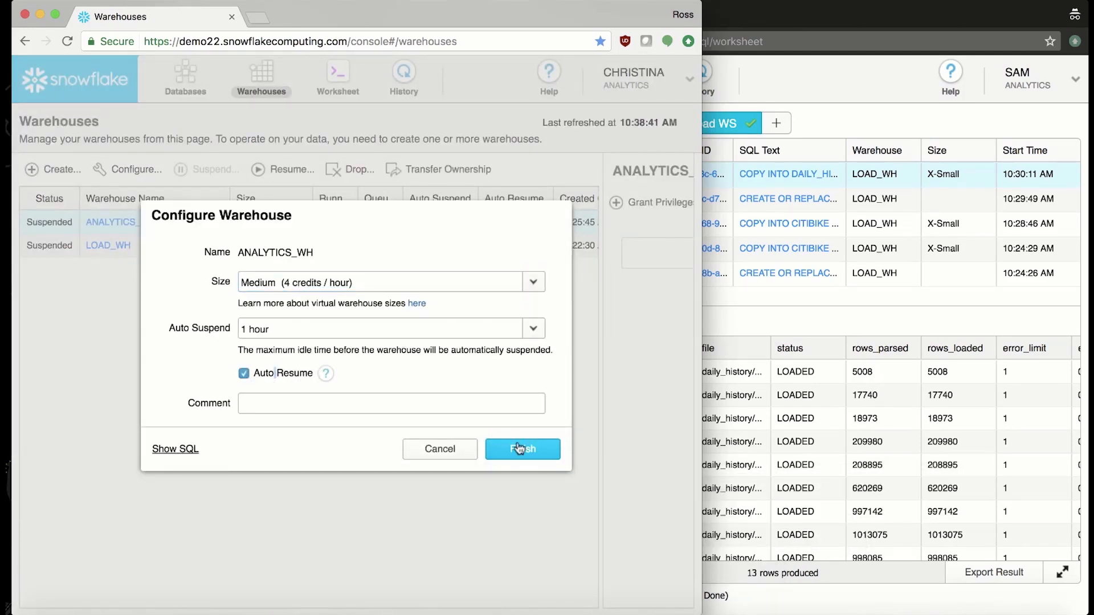
left_click(522, 449)
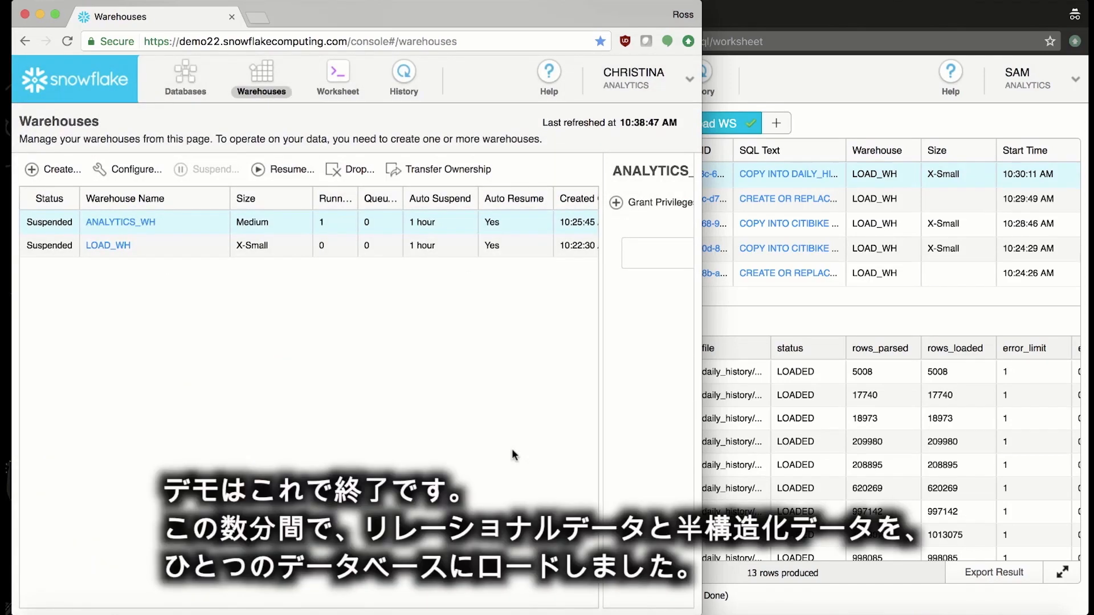
Review the NYC database's tables, then return via Warehouses to the analysis worksheet
left_click(184, 74)
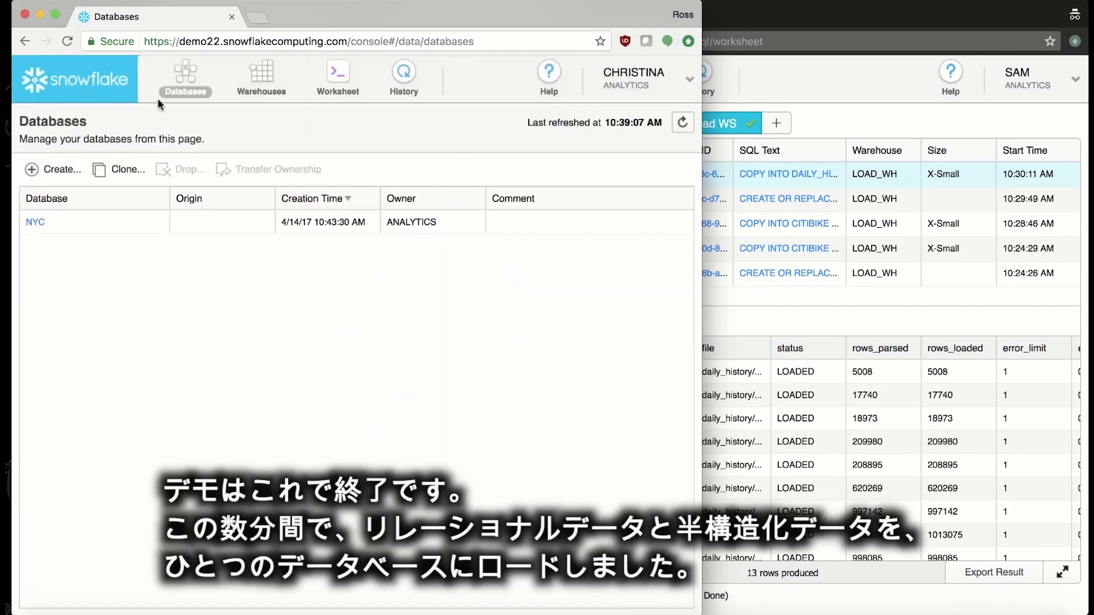
left_click(35, 222)
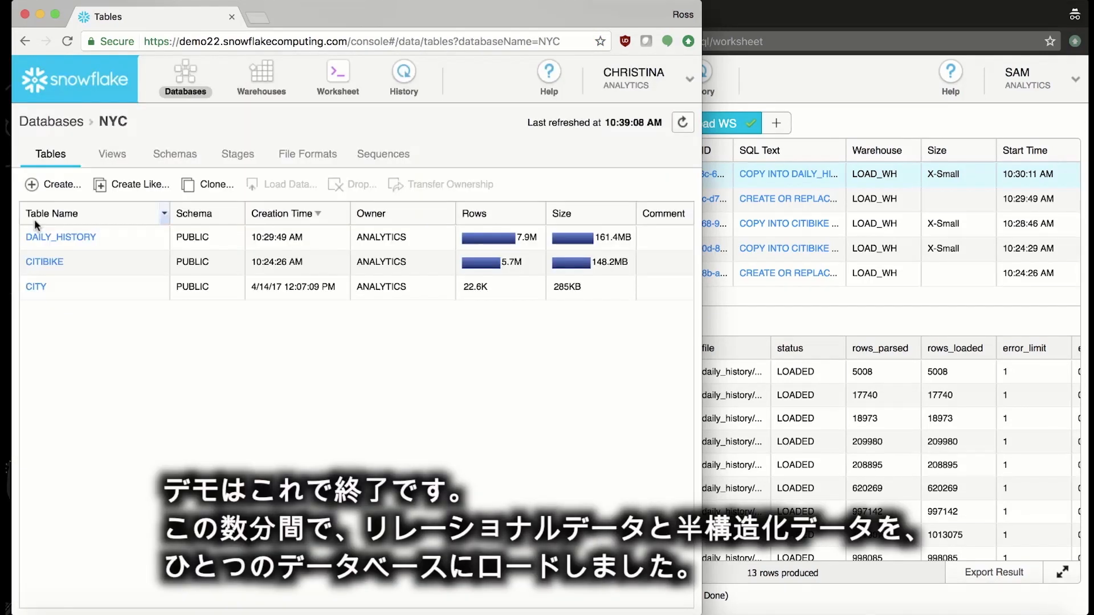
mouse_move(134, 248)
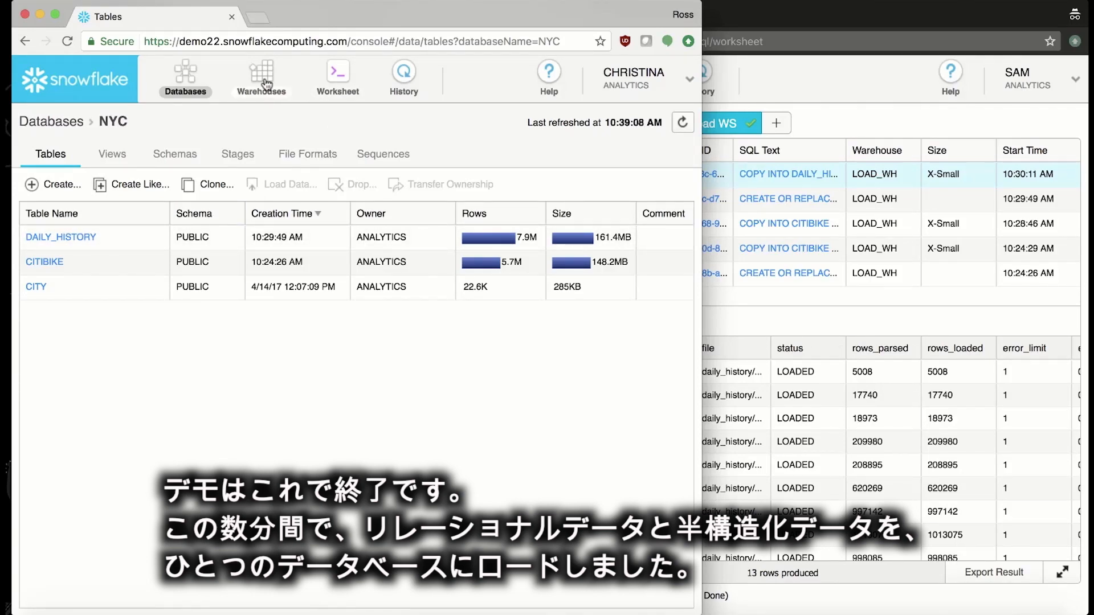
left_click(260, 74)
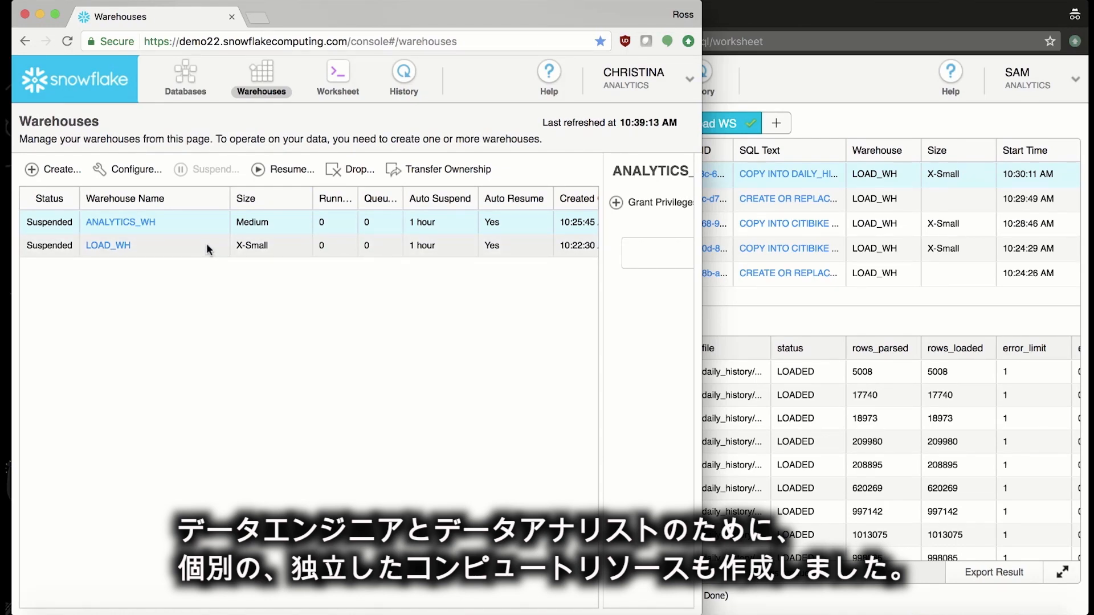
left_click(337, 75)
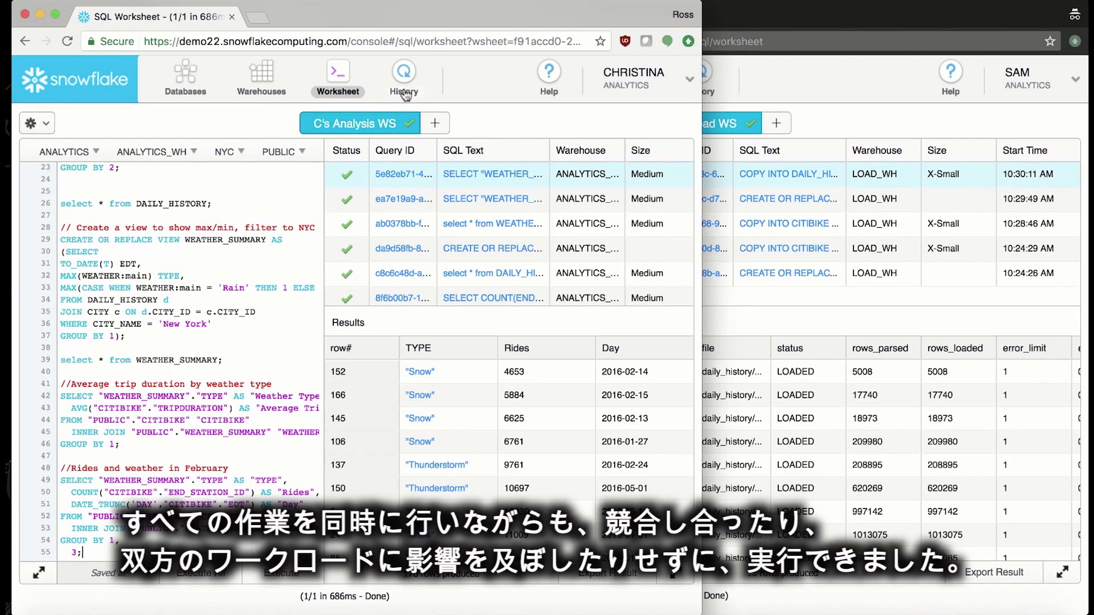
Show the query history listing the recent ALTER WAREHOUSE and SELECT statements
left_click(403, 70)
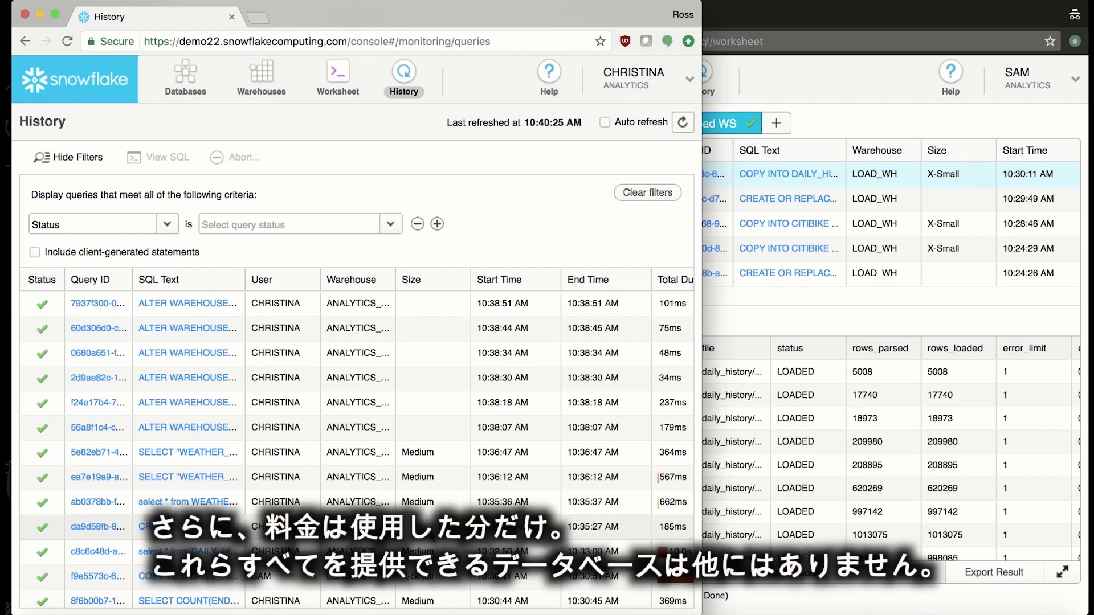
mouse_move(277, 258)
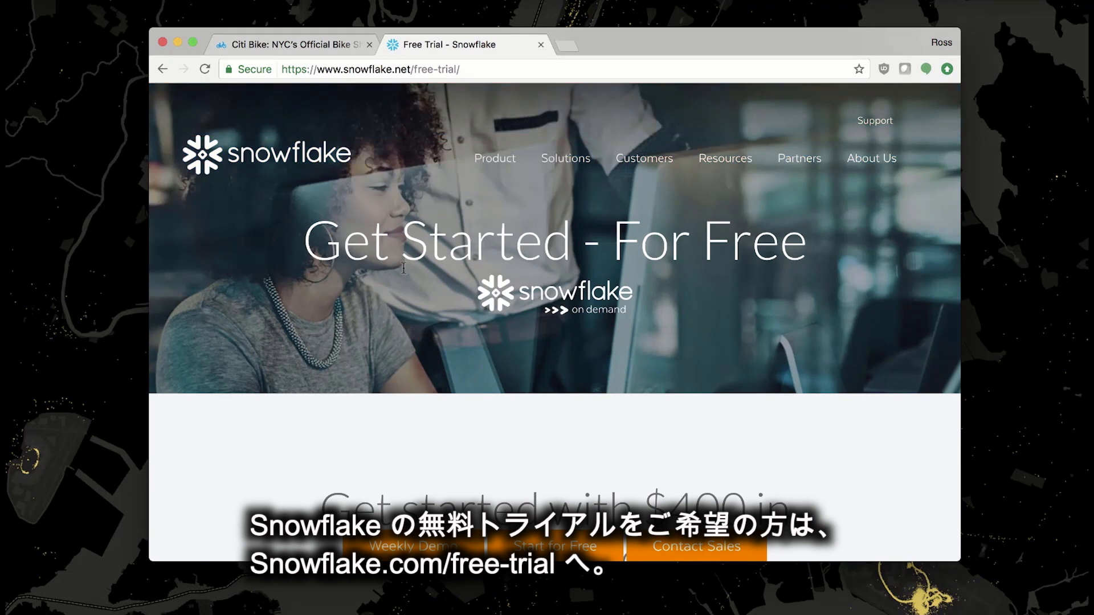
Scroll down the snowflake.net free-trial page showing the $400 free usage offer
scroll("down", 3)
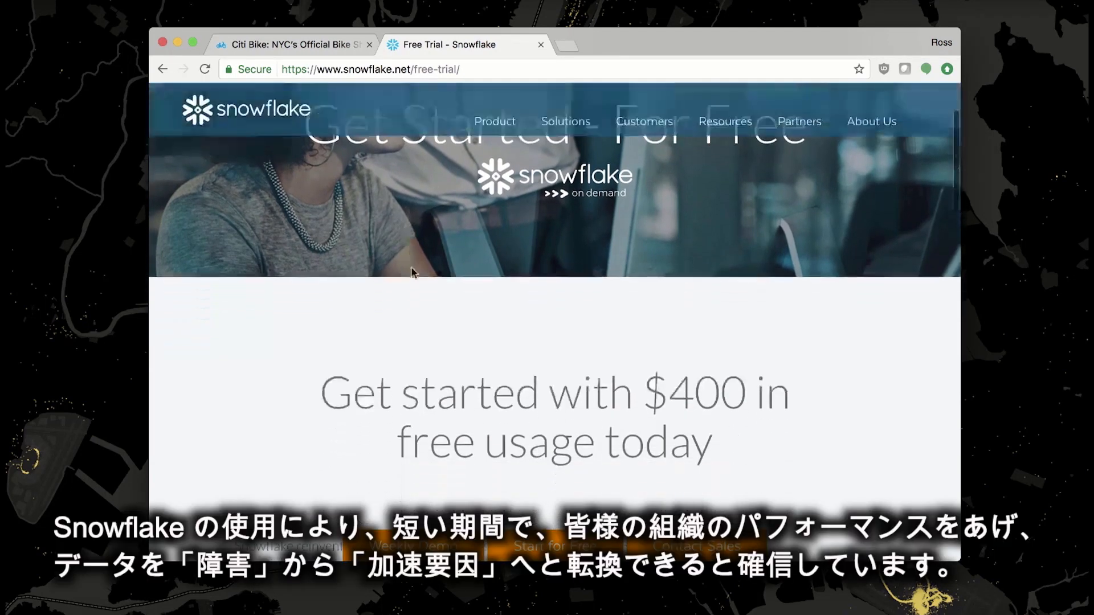
scroll("down", 3)
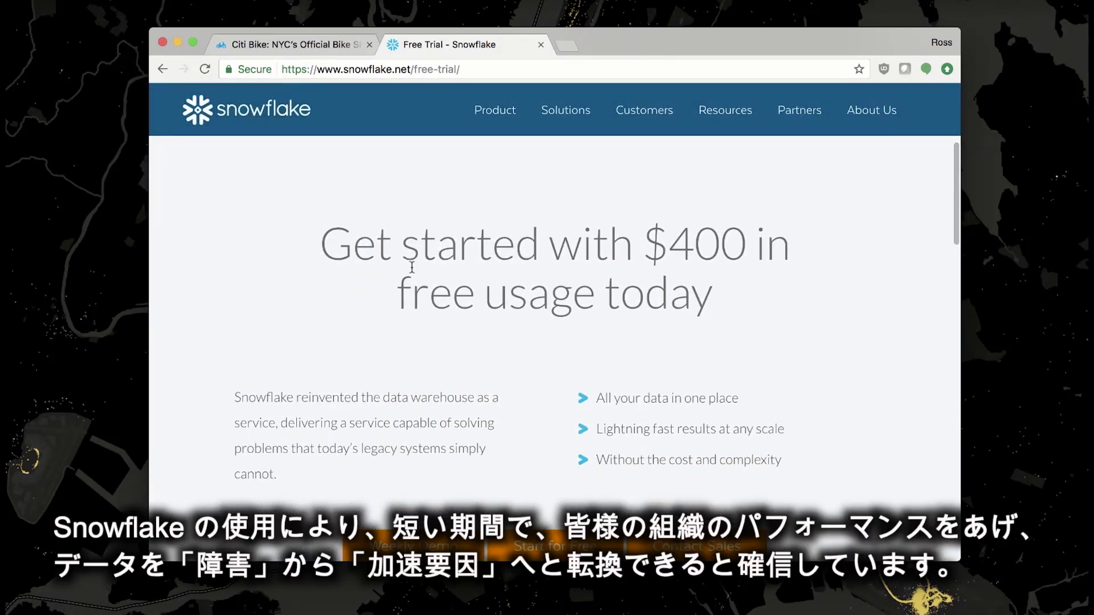